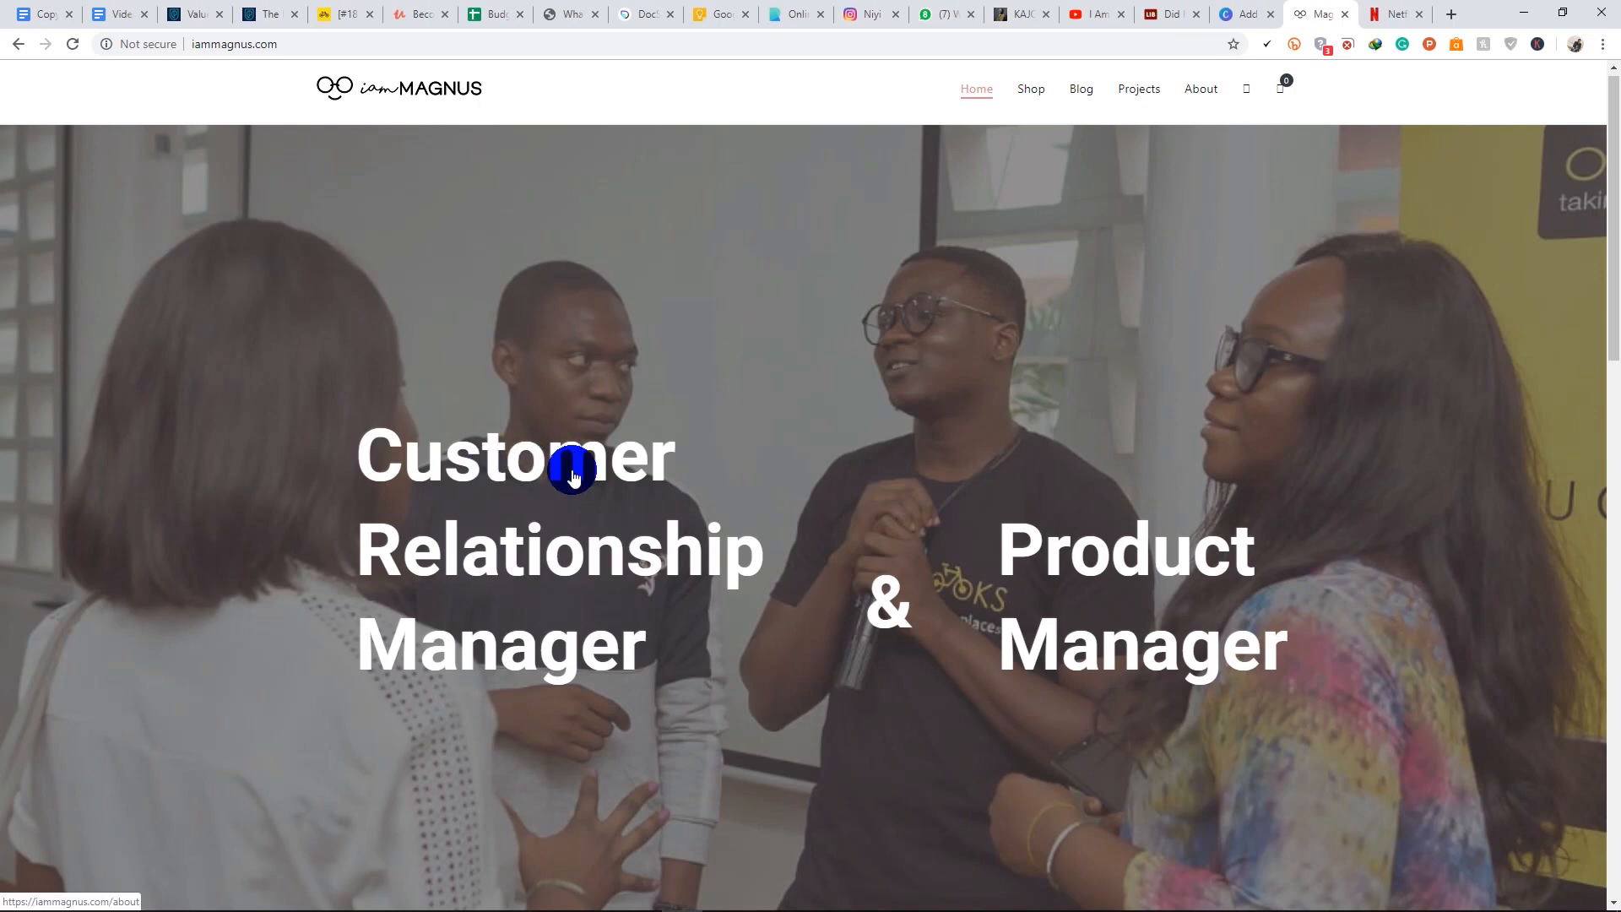
pyautogui.moveTo(848, 339)
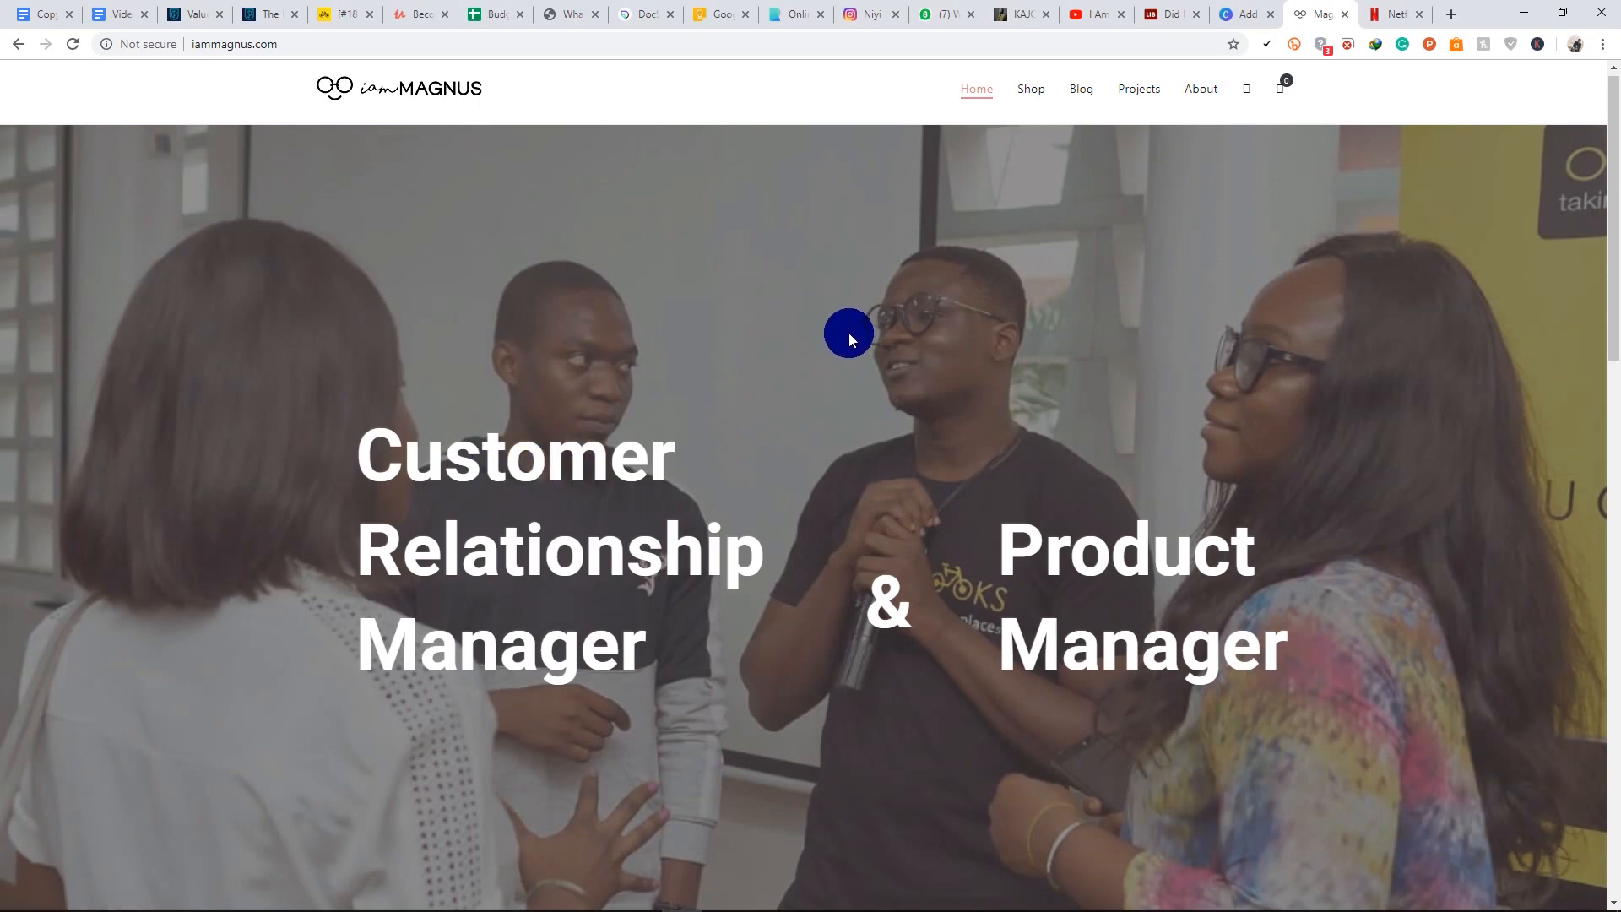
pyautogui.moveTo(934, 344)
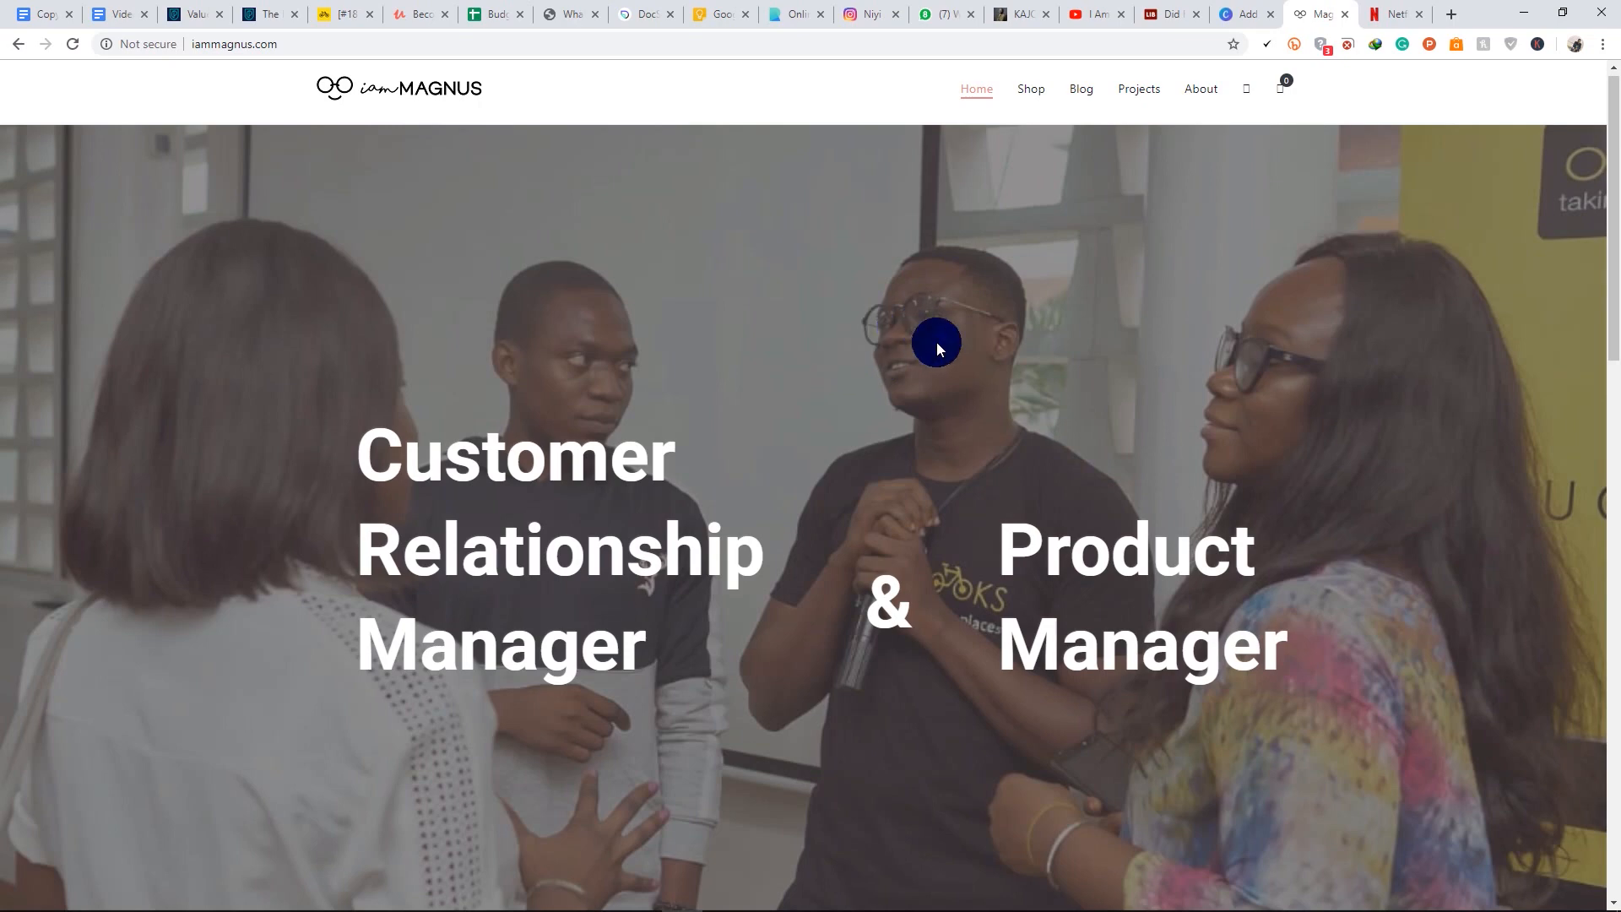
pyautogui.moveTo(711, 255)
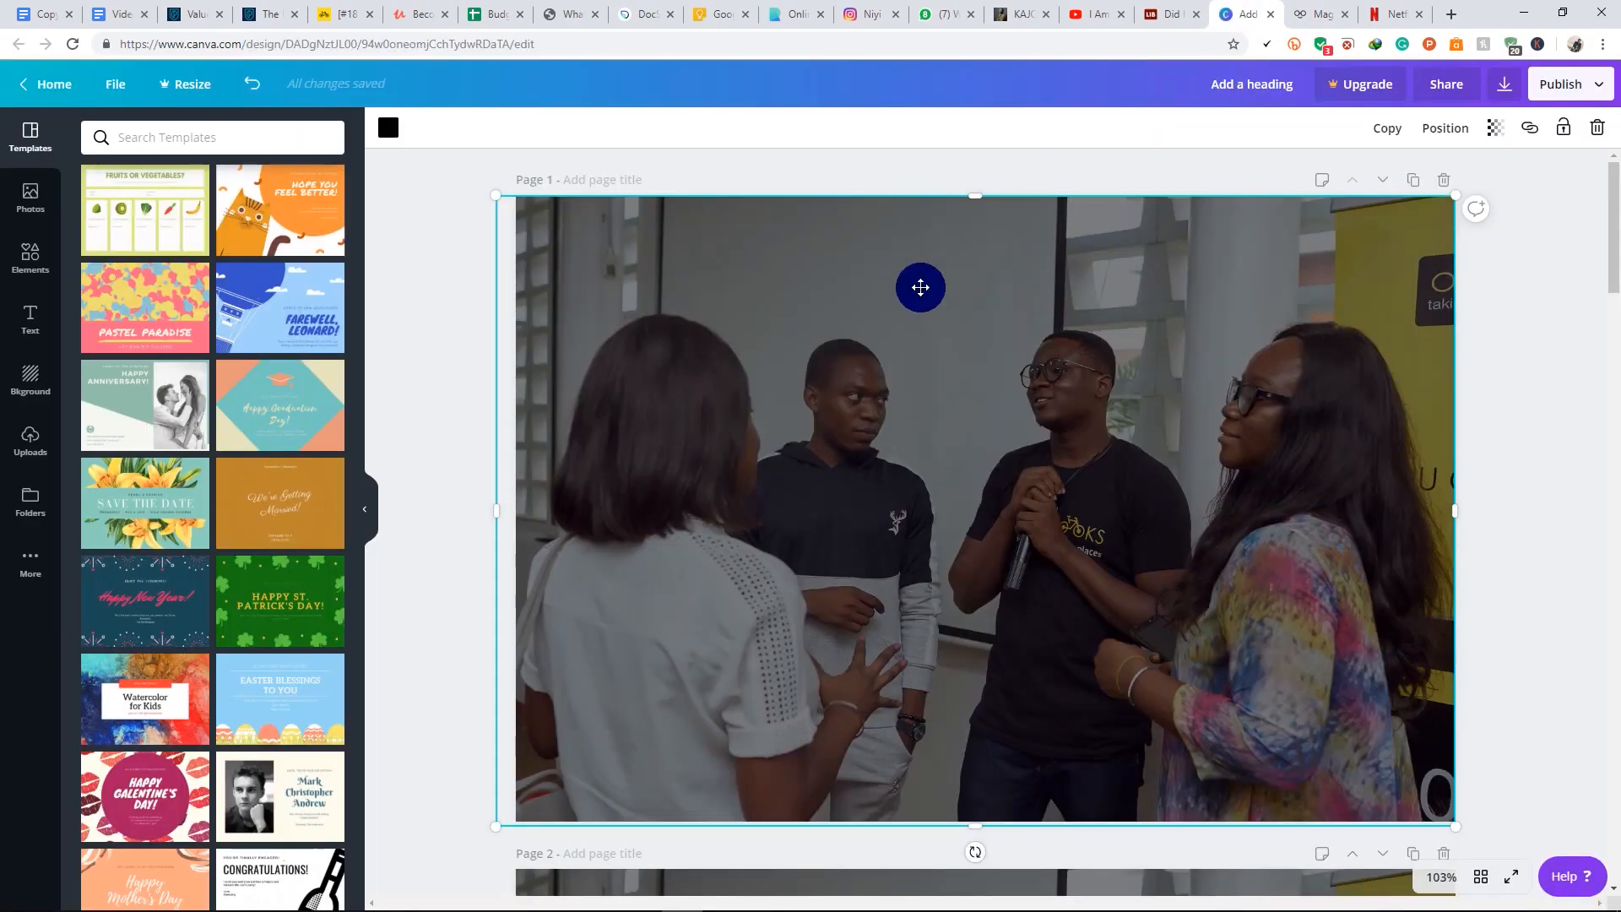
# Slide the dark overlay off the photo and back, then delete it from the page
pyautogui.moveTo(920, 287); pyautogui.dragTo(919, 607)
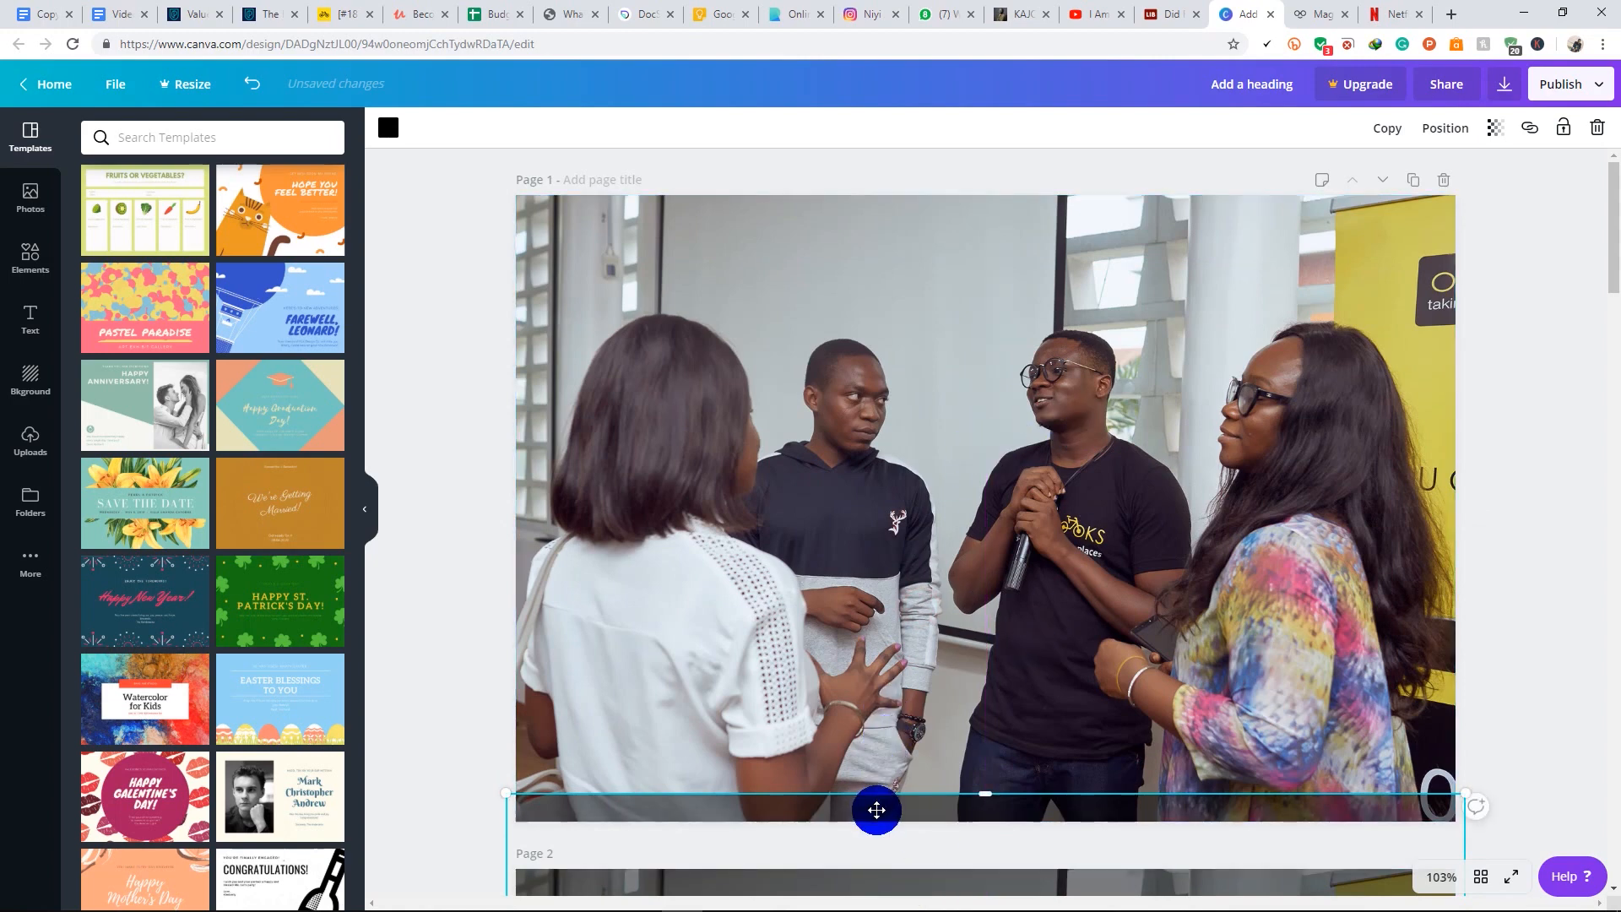
pyautogui.moveTo(875, 810); pyautogui.dragTo(904, 213)
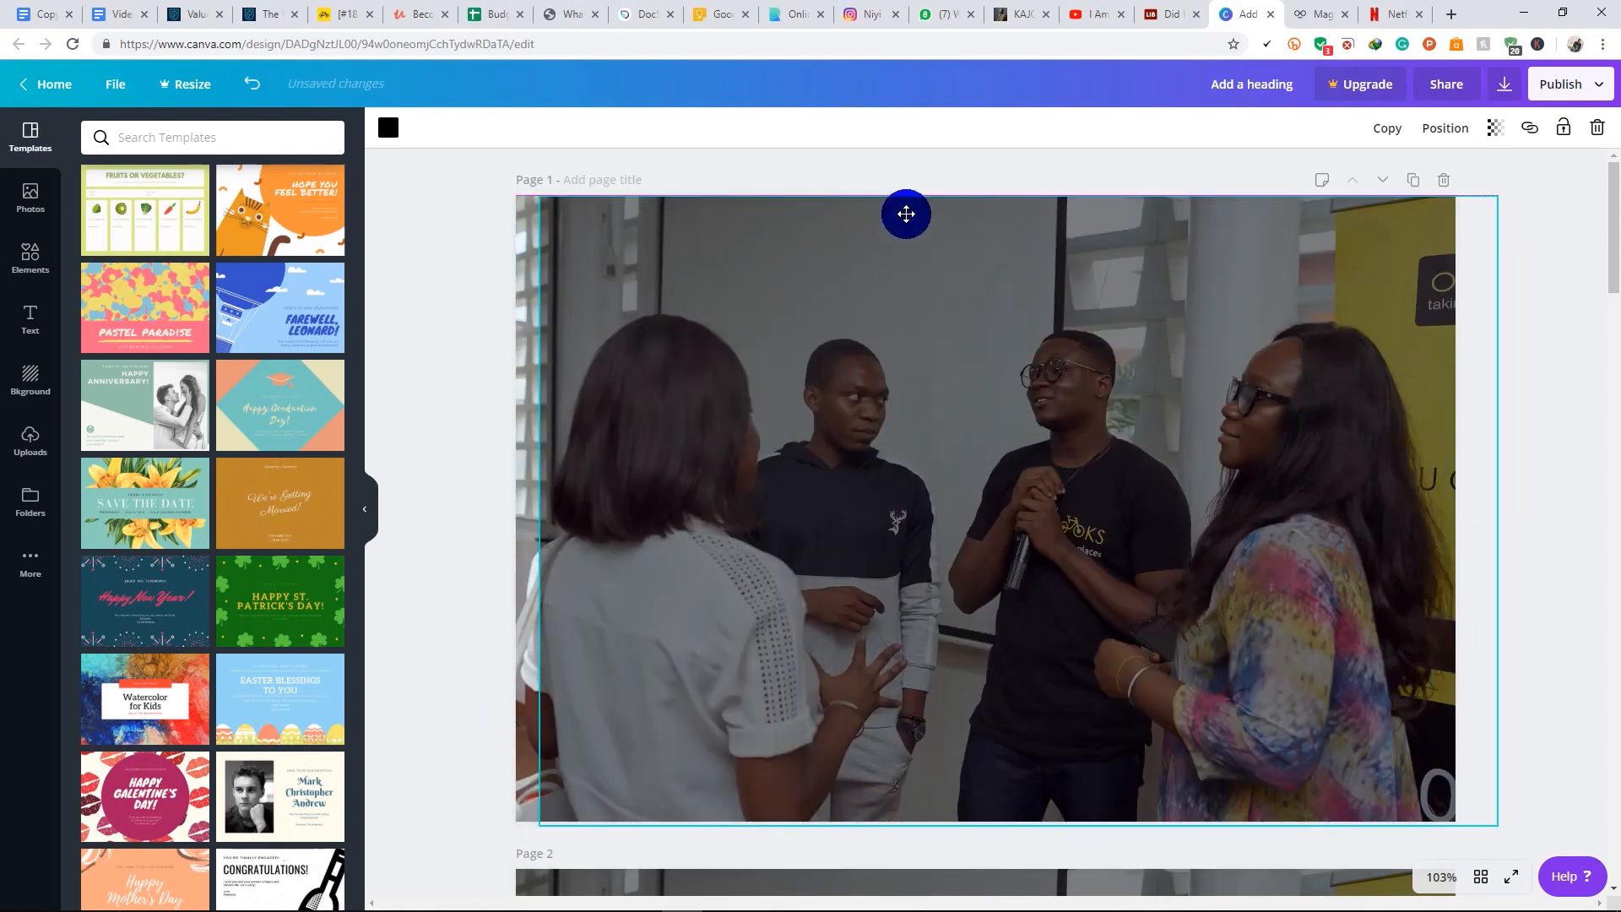
pyautogui.click(904, 507)
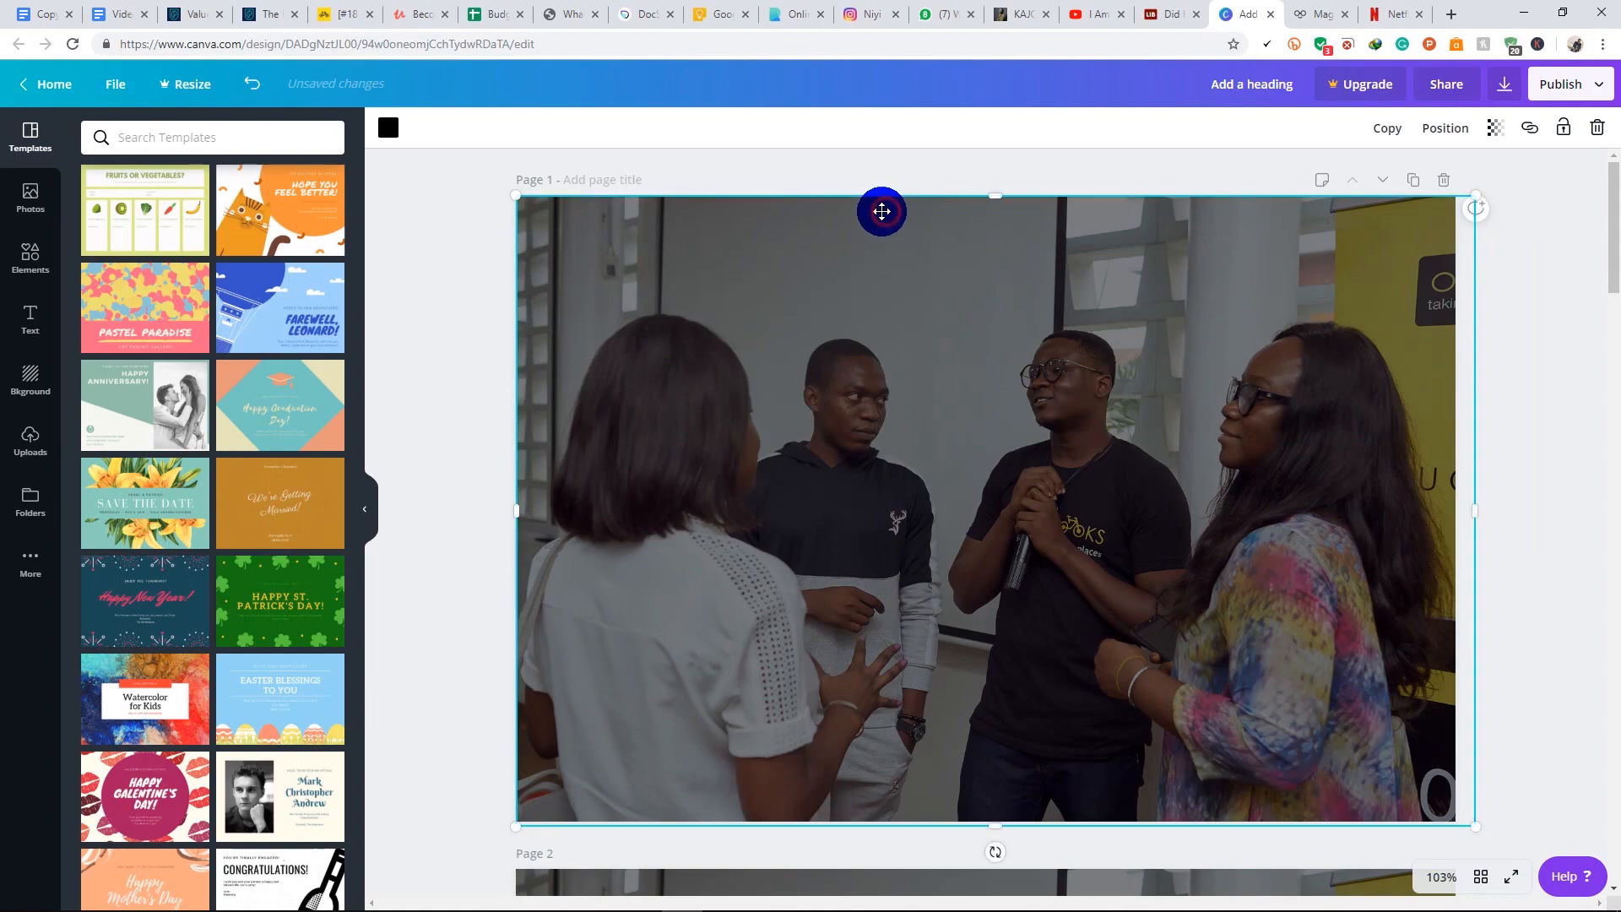
pyautogui.click(1316, 14)
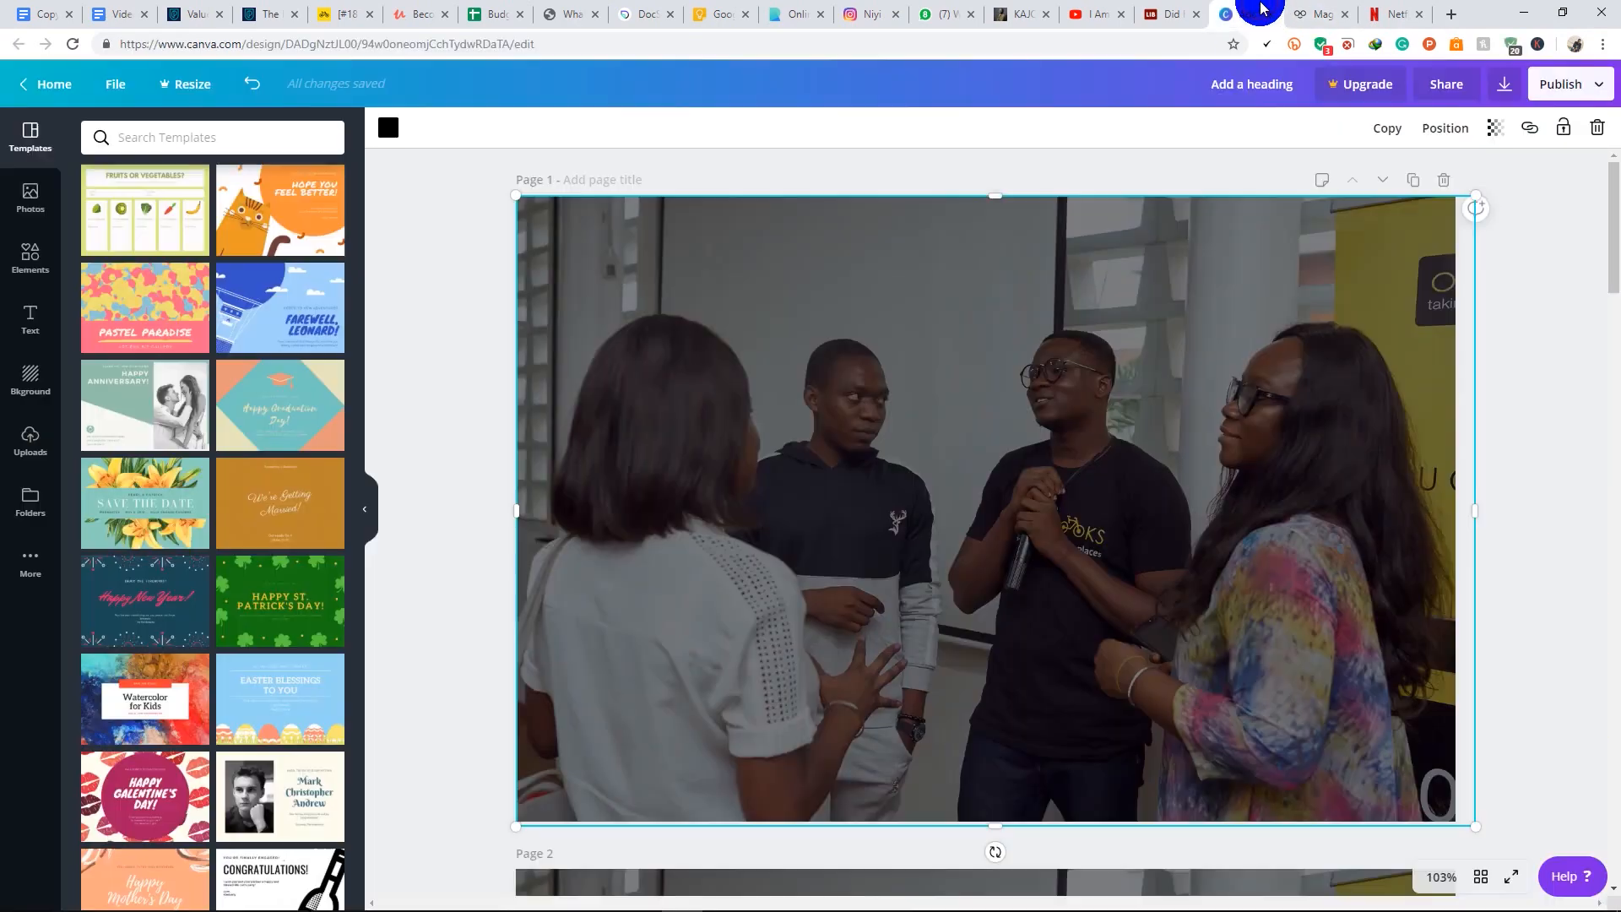
pyautogui.moveTo(994, 510); pyautogui.dragTo(987, 337)
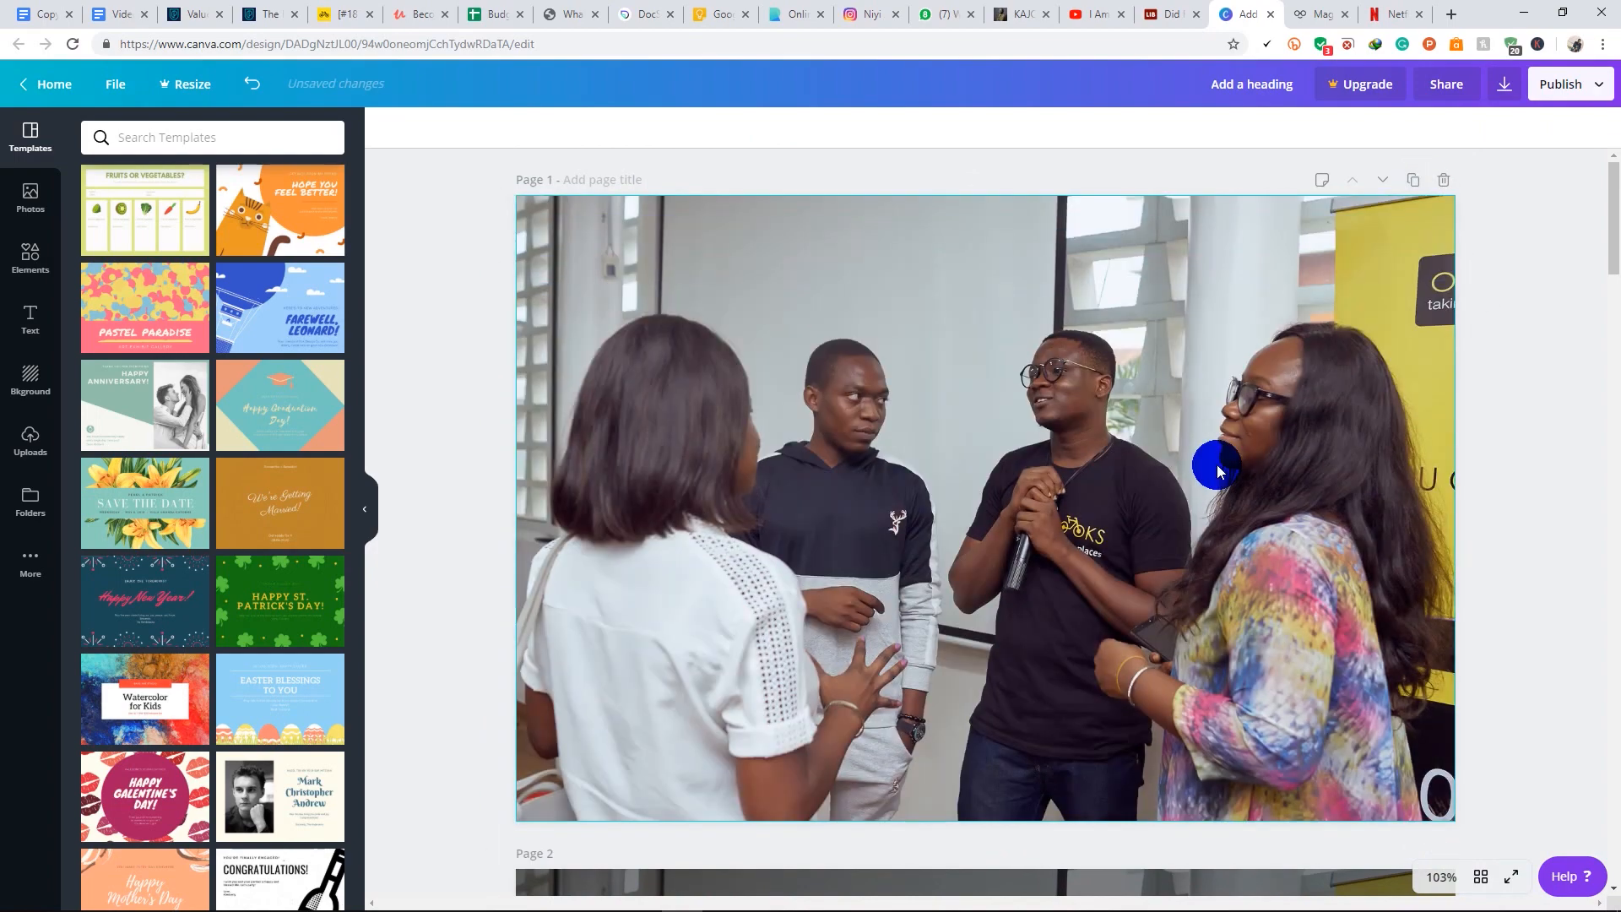
pyautogui.moveTo(597, 411)
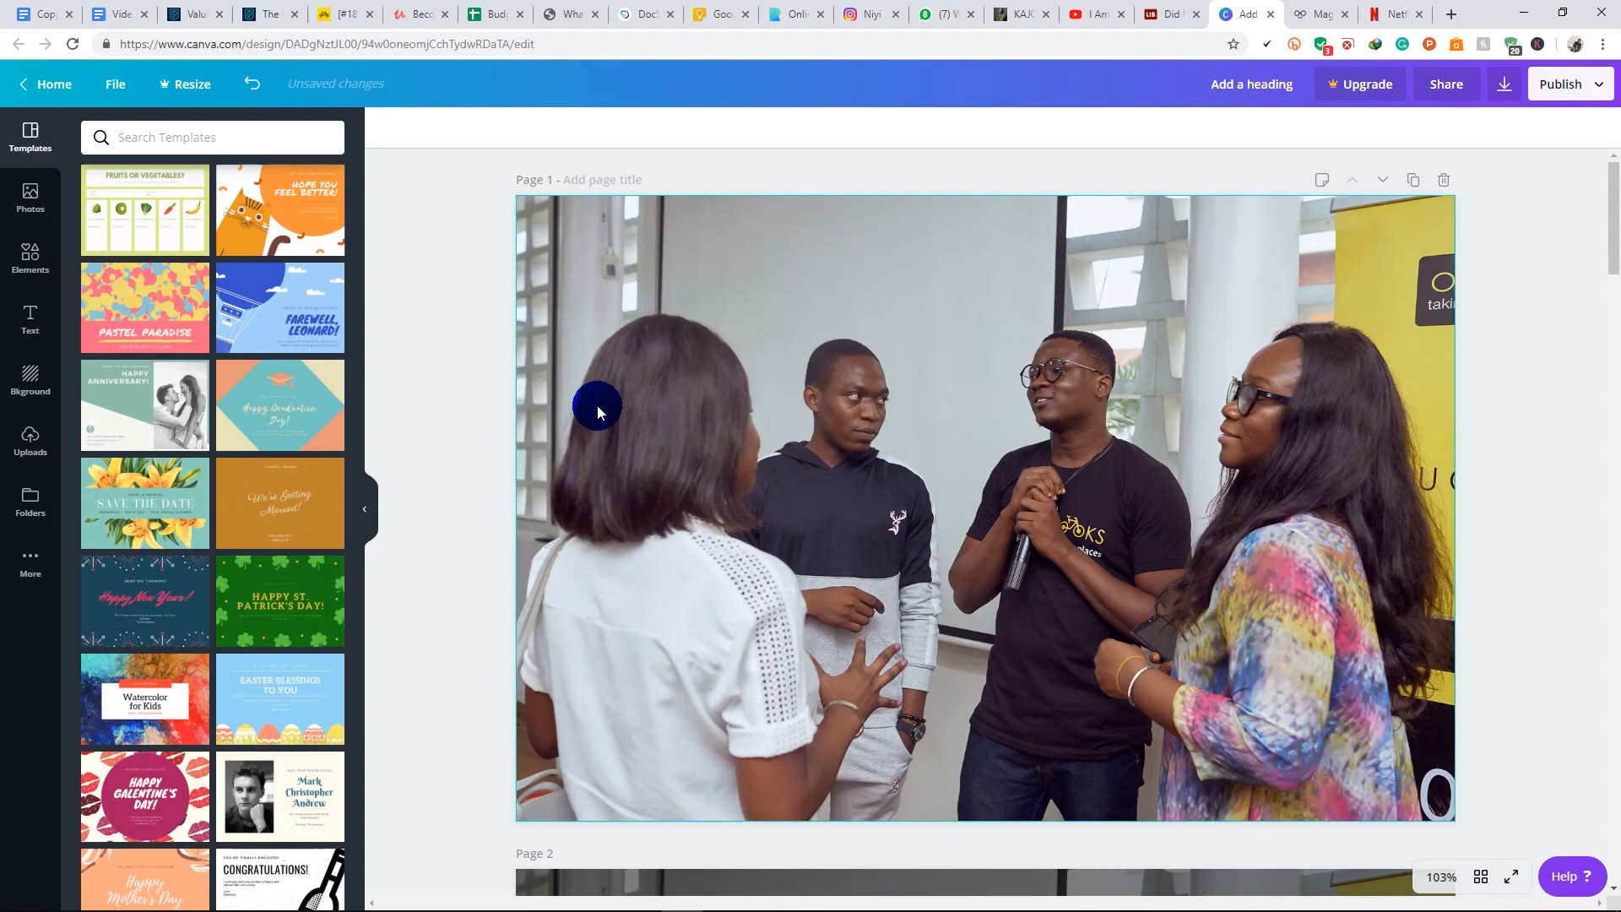
pyautogui.moveTo(630, 431)
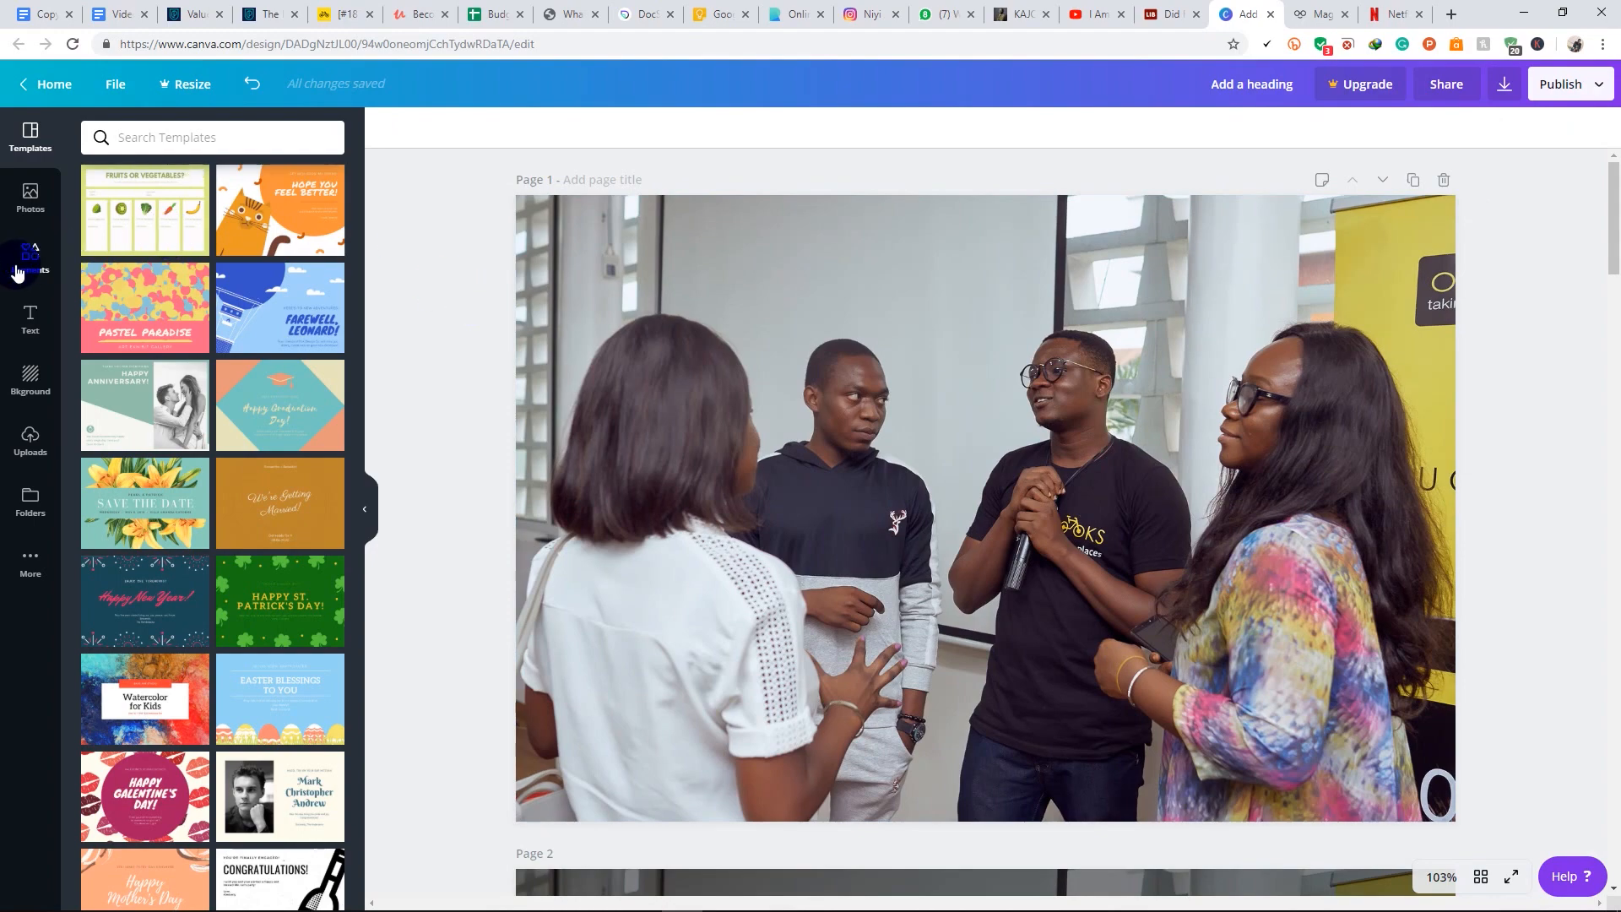
# Search Elements for 'square', drop one on the page and stretch it over the photo
pyautogui.click(30, 257)
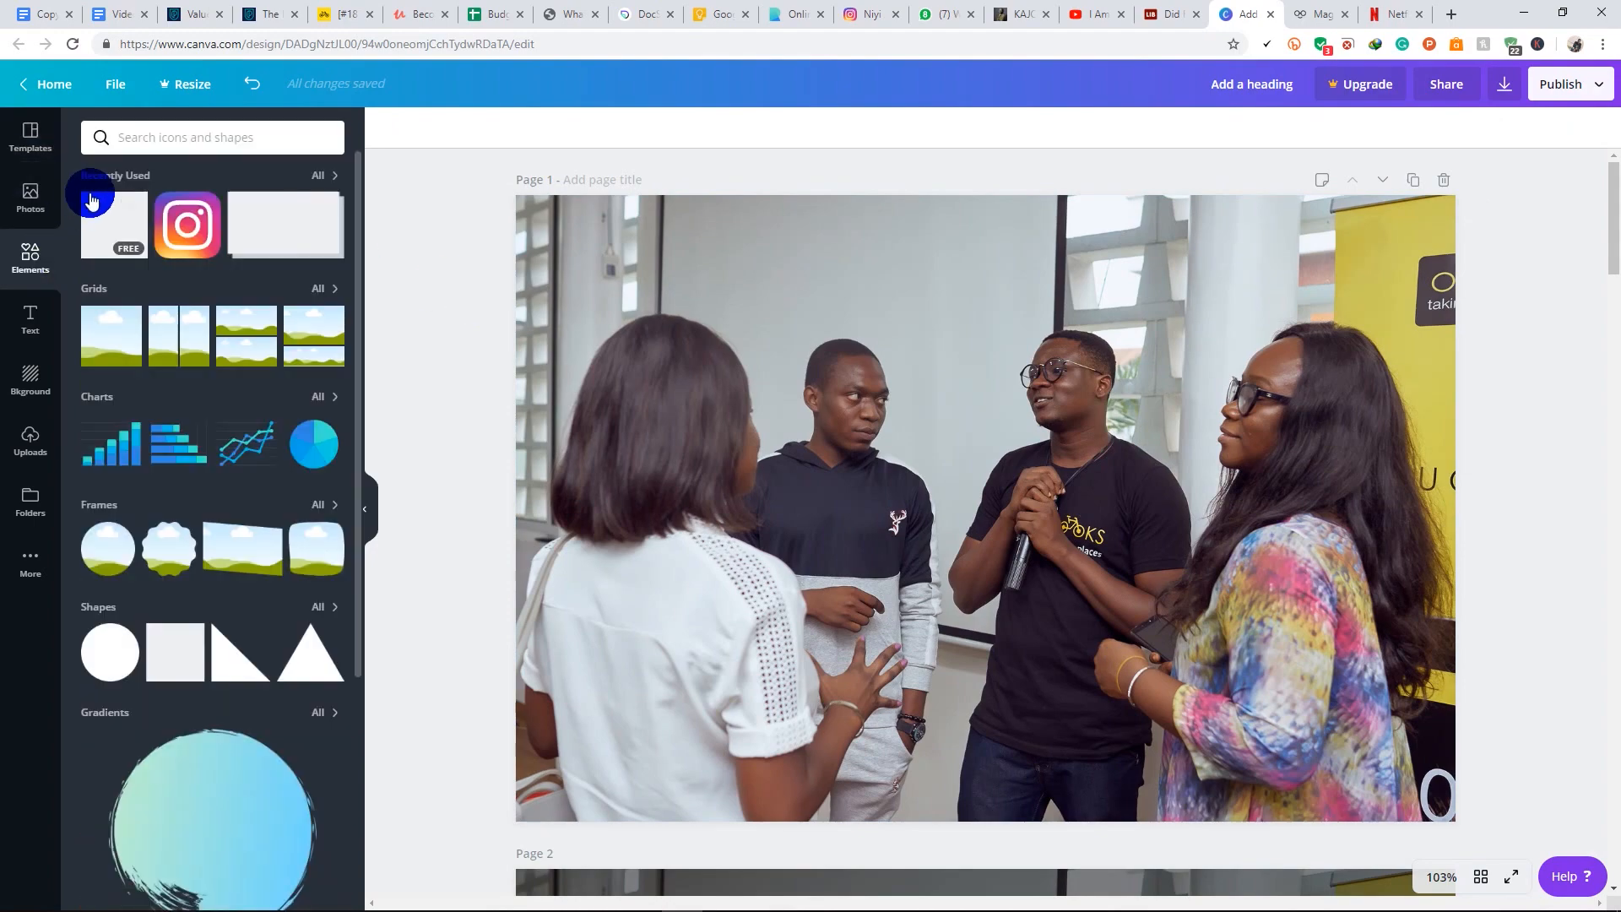
pyautogui.click(212, 137)
pyautogui.write('square')
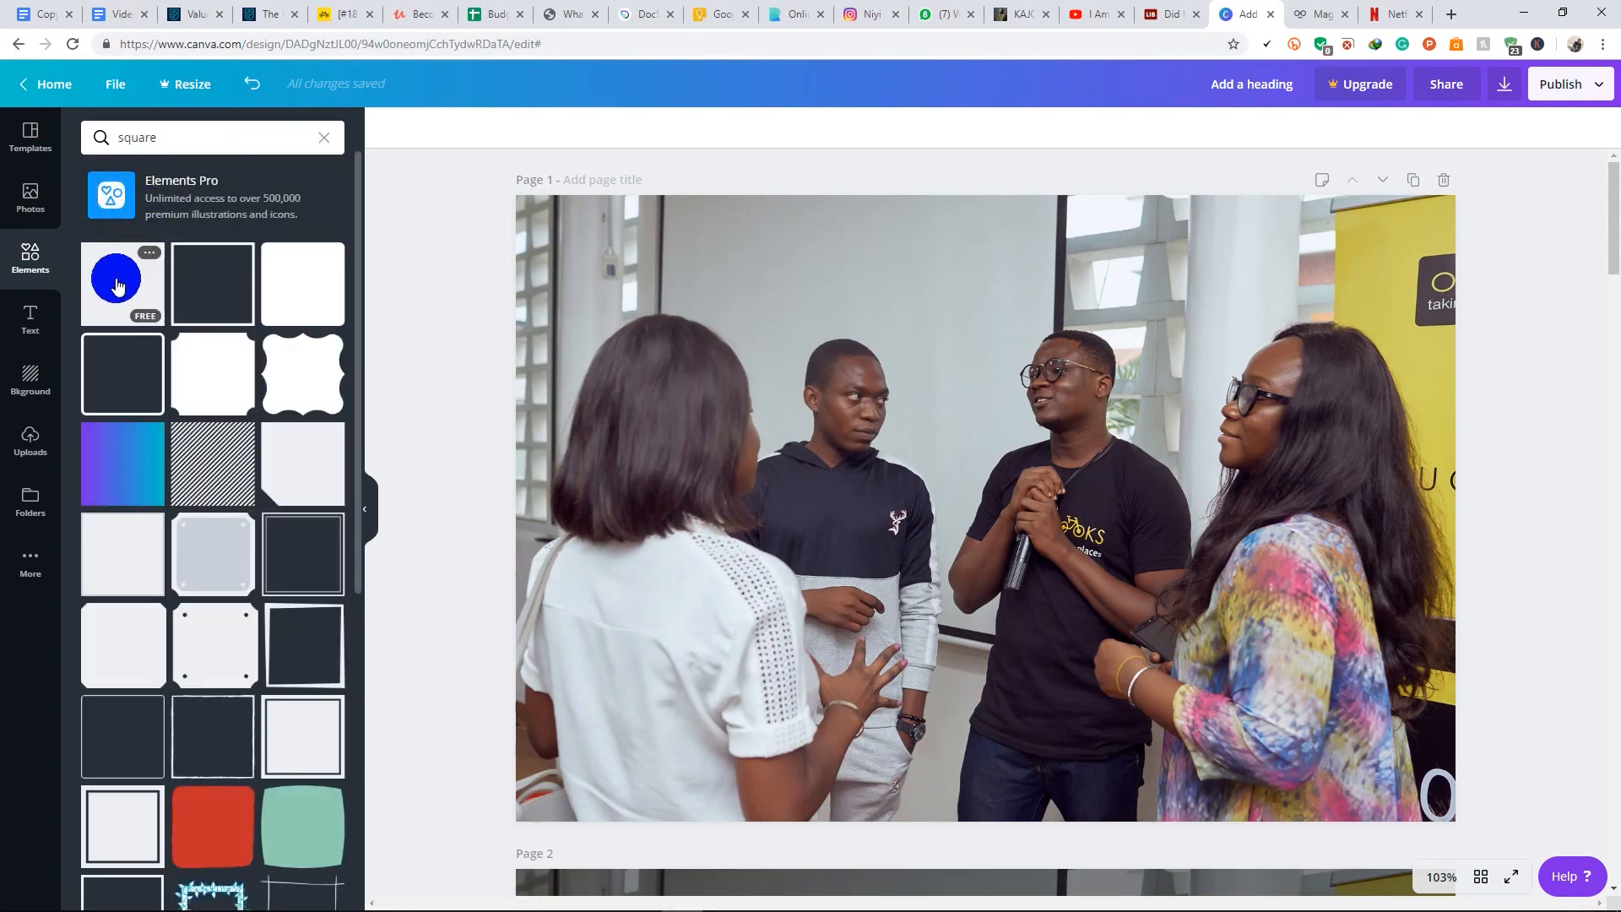
pyautogui.moveTo(116, 282); pyautogui.dragTo(631, 315)
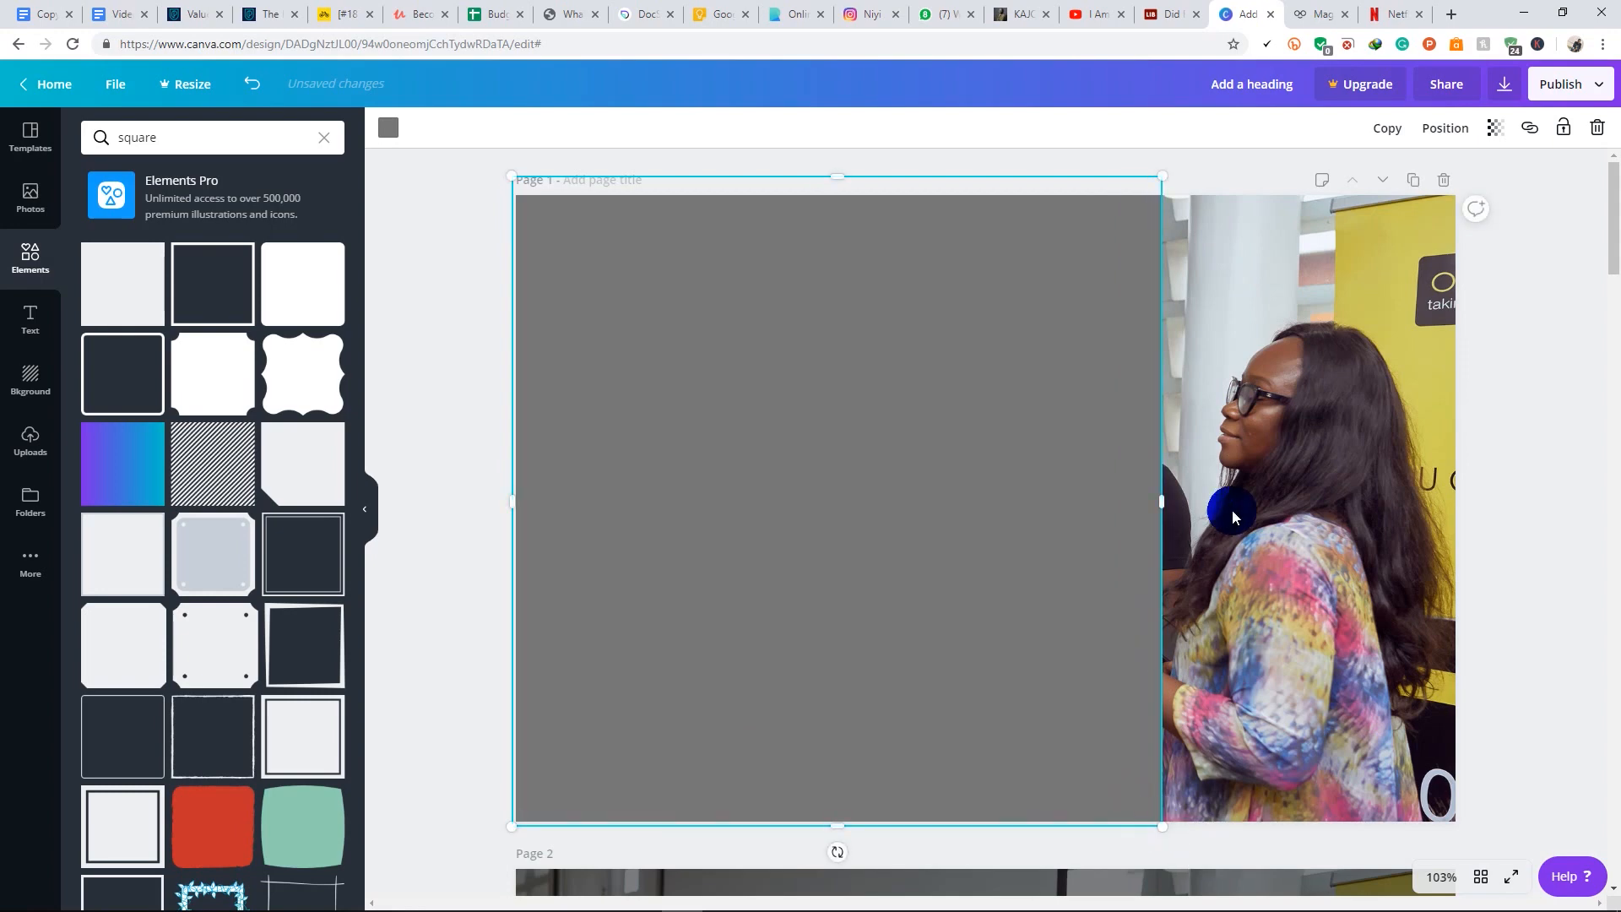
pyautogui.moveTo(1161, 503); pyautogui.dragTo(1478, 505)
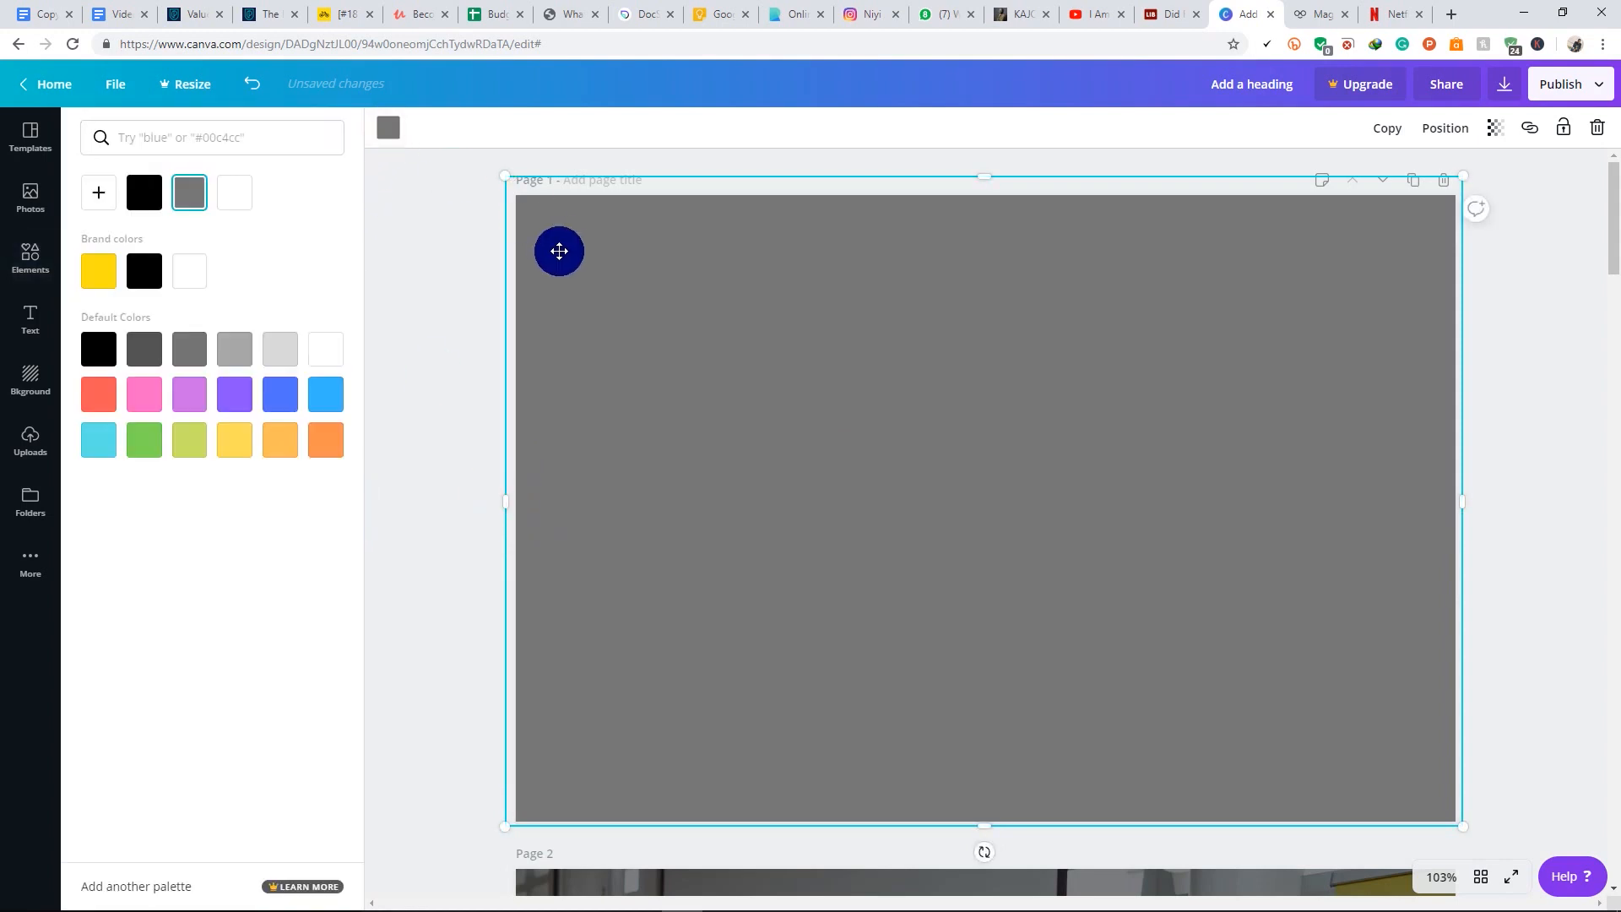
# Color the covering square black and bring up its transparency control
pyautogui.click(143, 192)
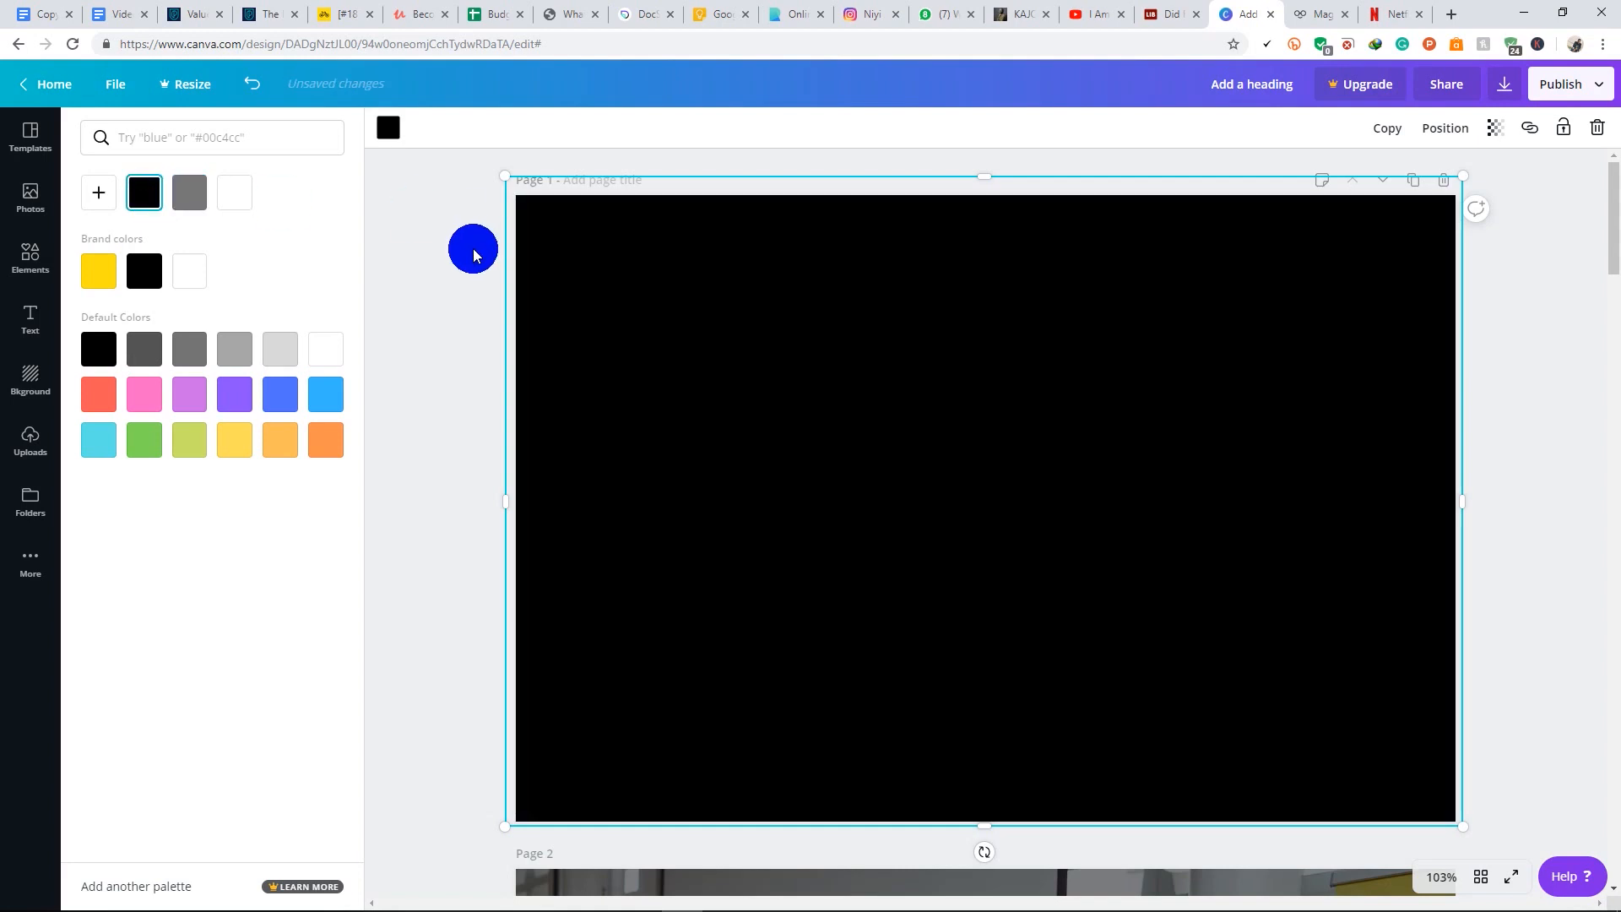
pyautogui.write('square')
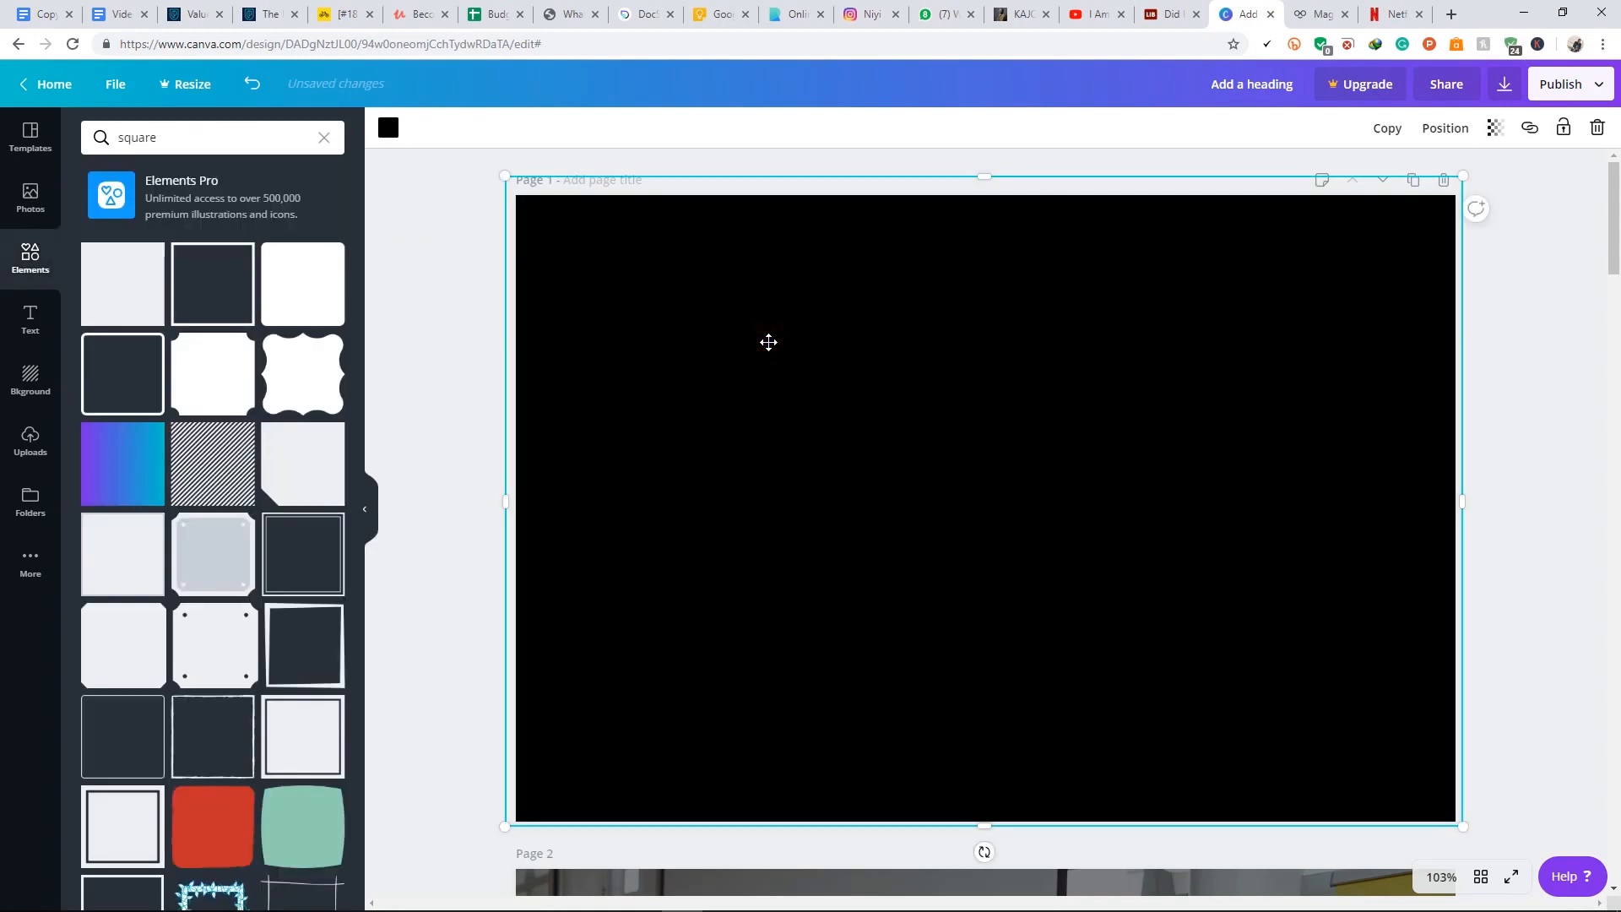
pyautogui.click(1492, 128)
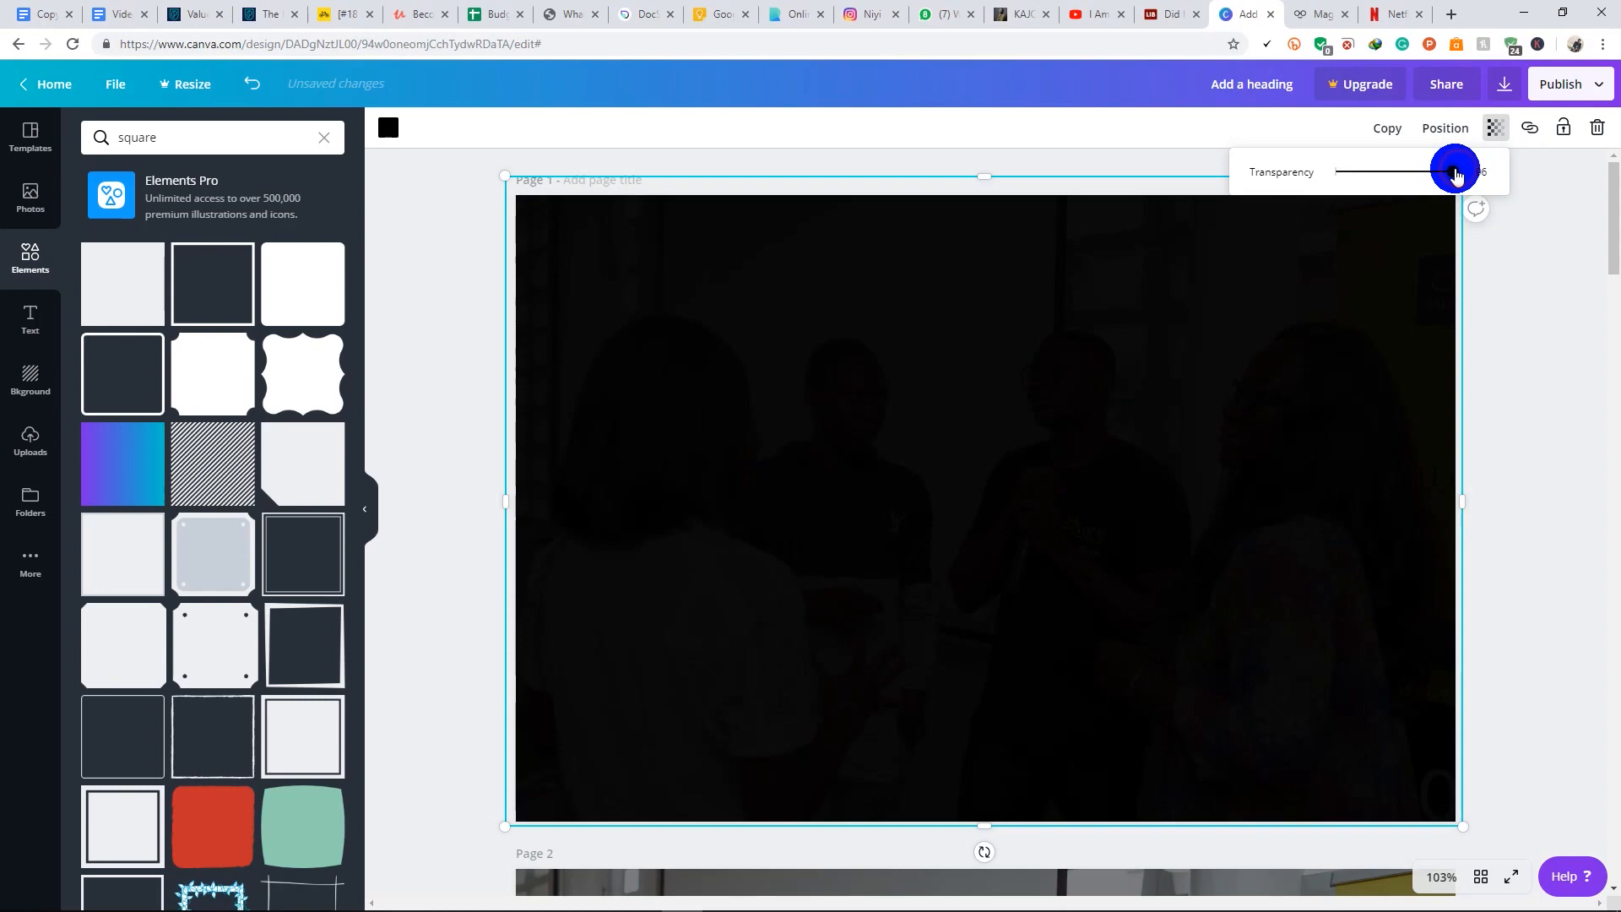
# Fine-tune the black overlay's transparency slider until it settles around 44
pyautogui.moveTo(1456, 172); pyautogui.dragTo(1410, 171)
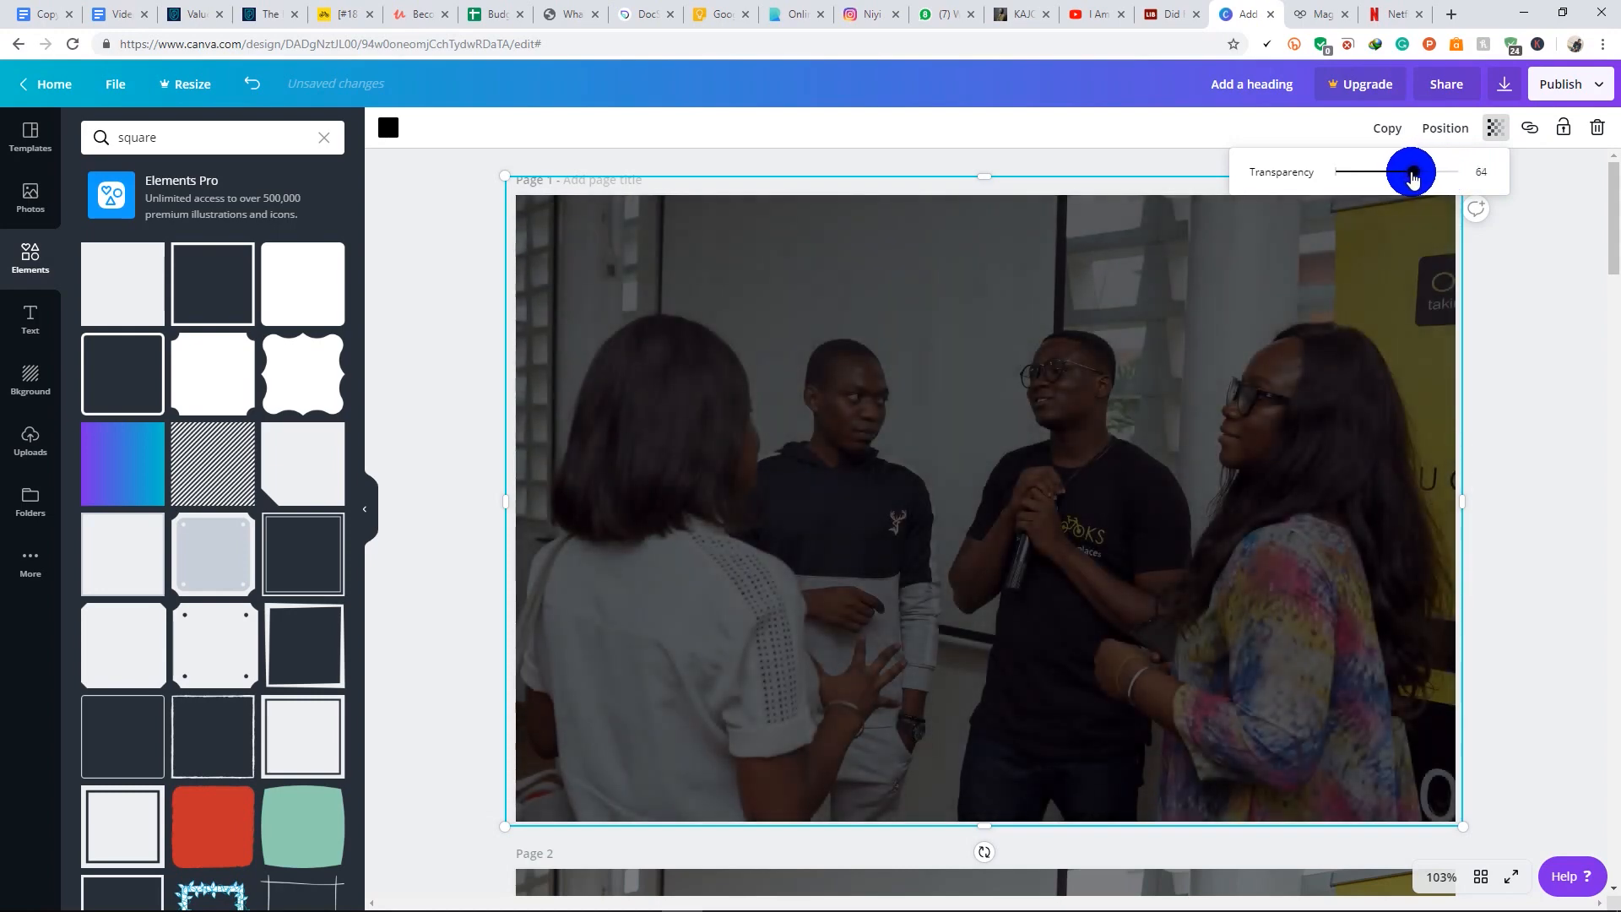
pyautogui.moveTo(1411, 171); pyautogui.dragTo(1339, 171)
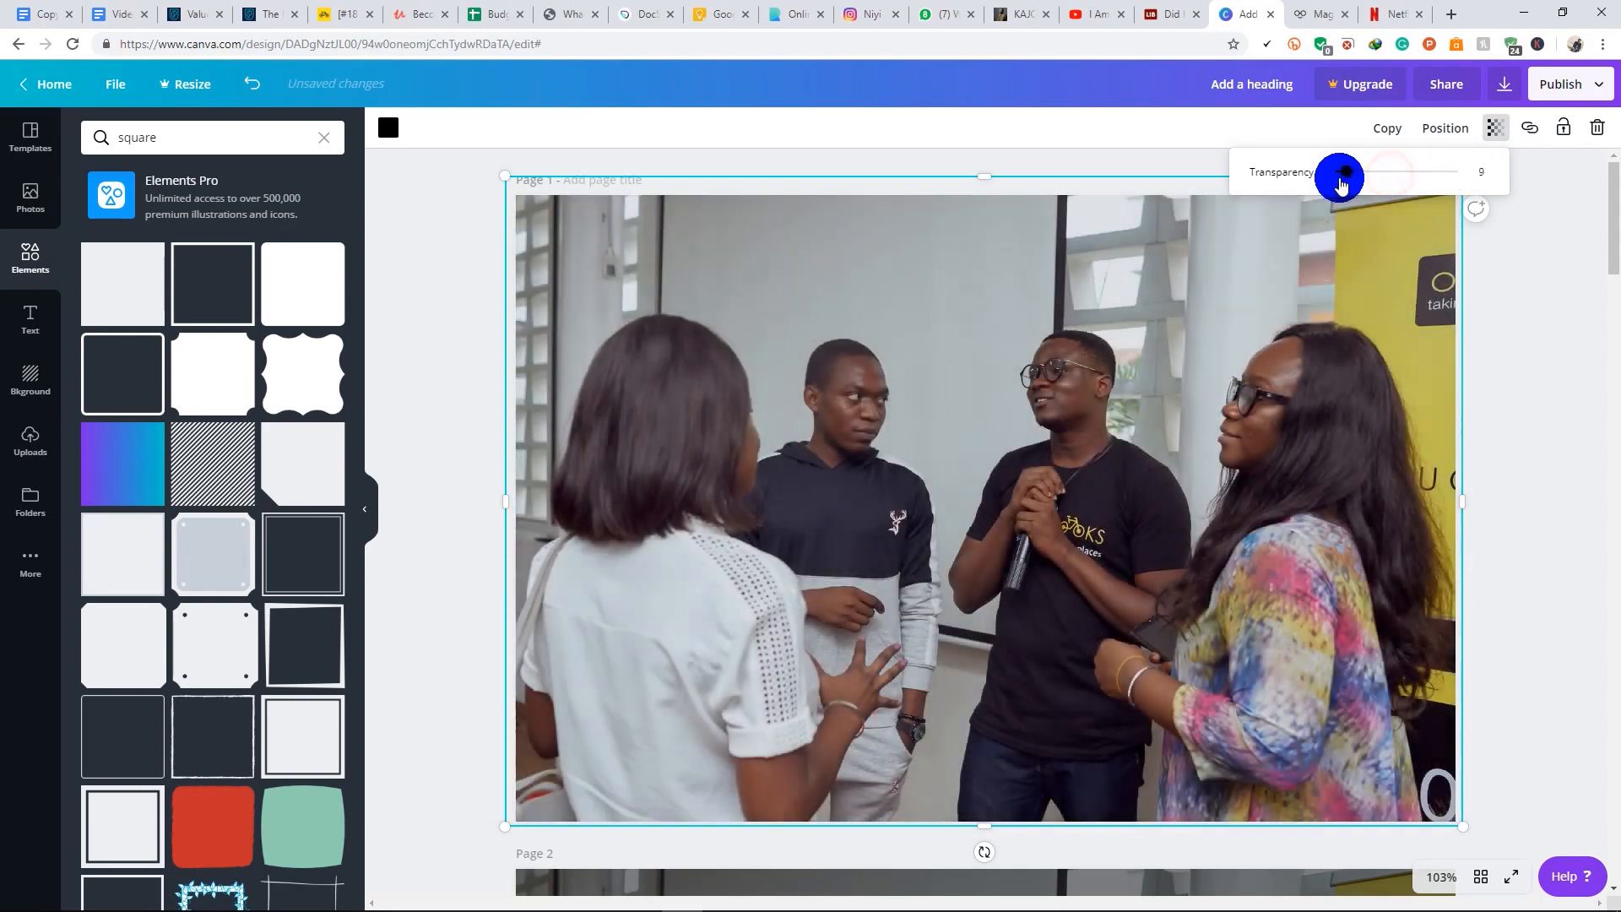
pyautogui.moveTo(1340, 176); pyautogui.dragTo(1330, 177)
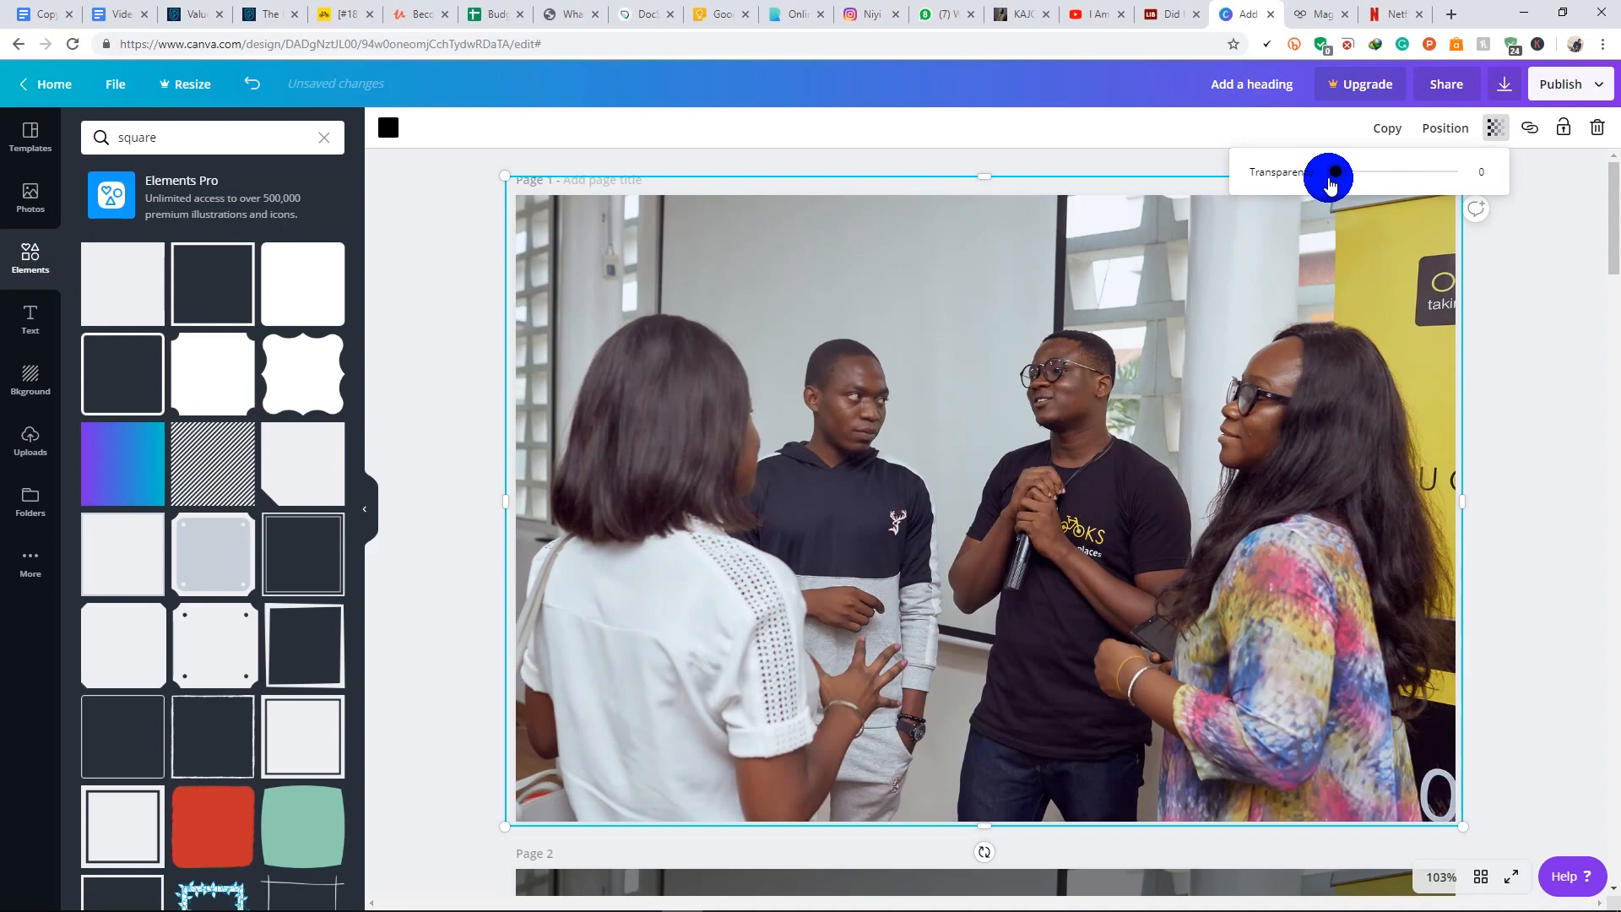
pyautogui.moveTo(1332, 177); pyautogui.dragTo(1367, 176)
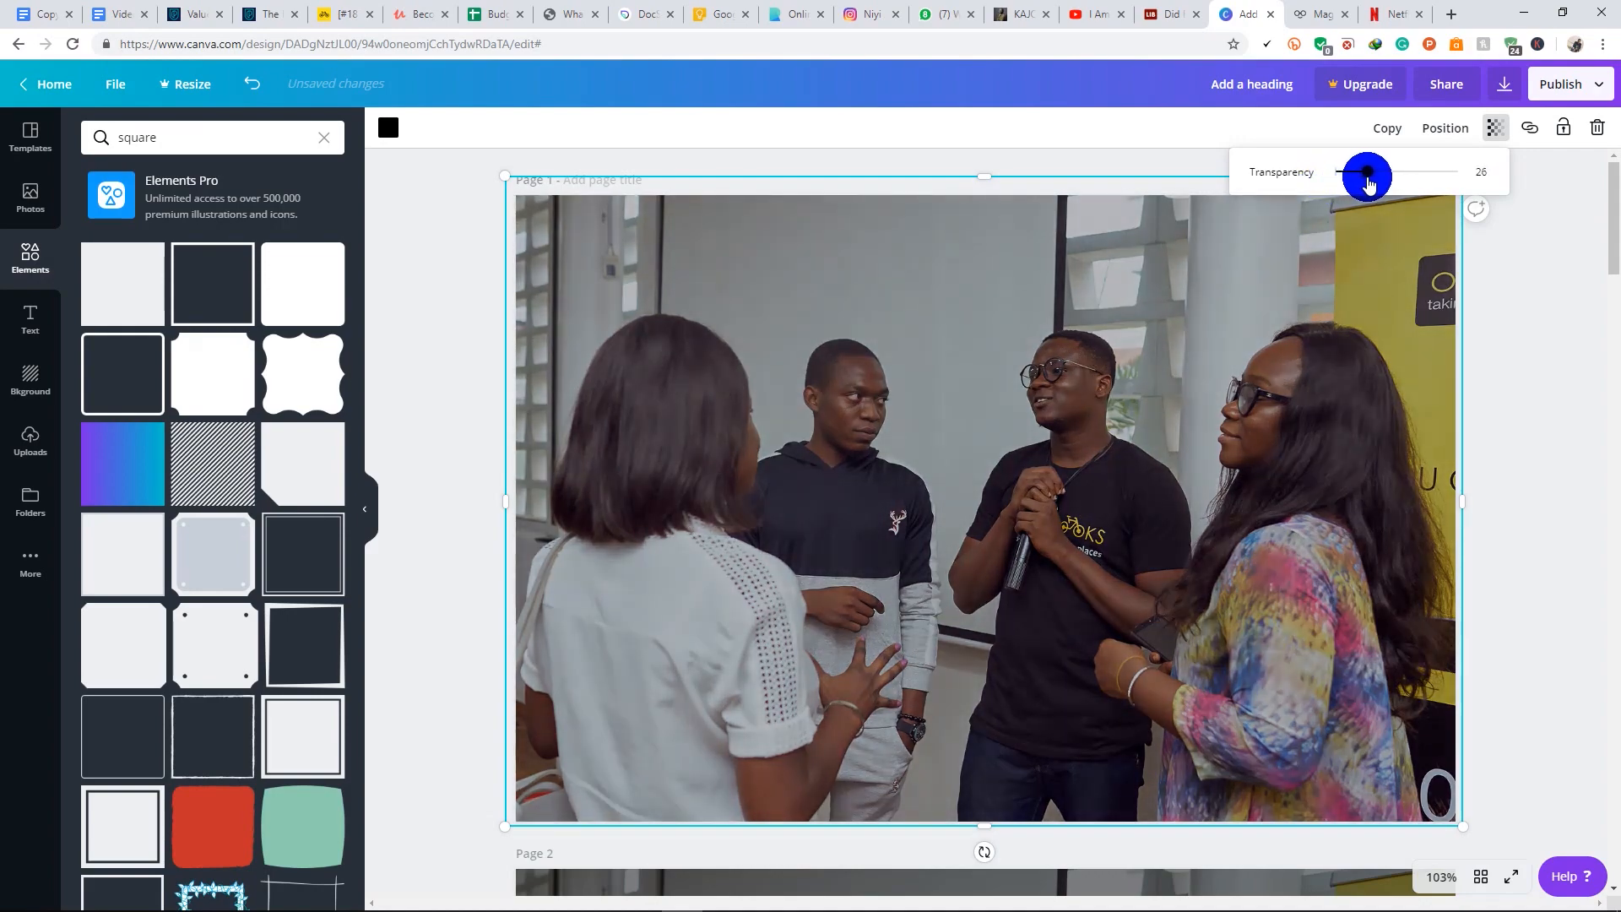
pyautogui.moveTo(1367, 175); pyautogui.dragTo(1394, 175)
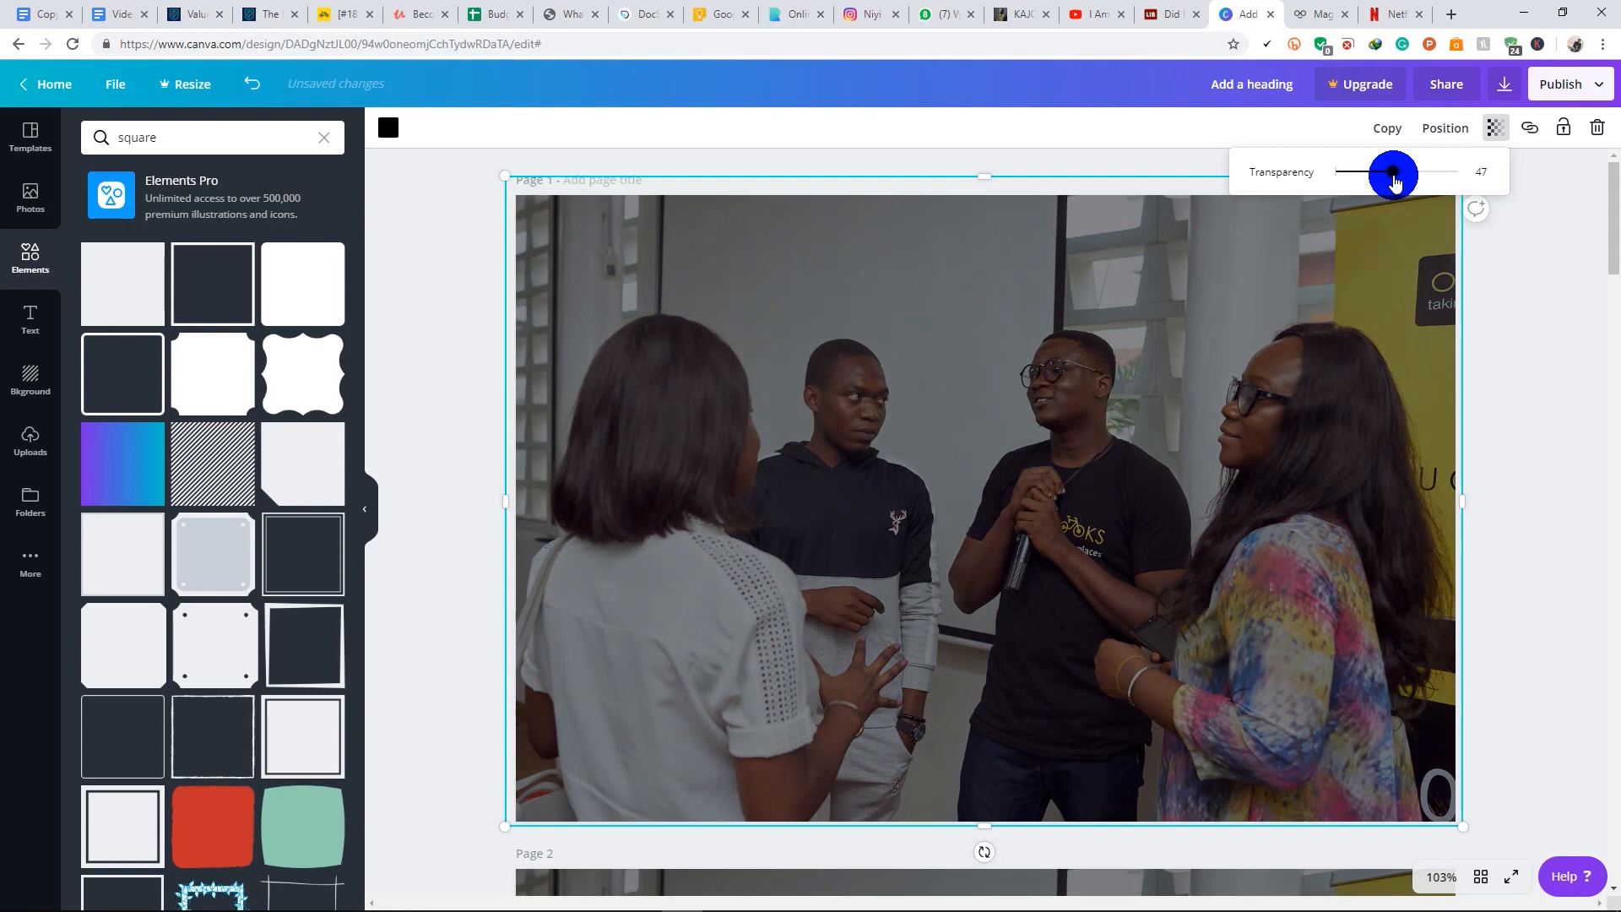
pyautogui.moveTo(1392, 174); pyautogui.dragTo(1398, 174)
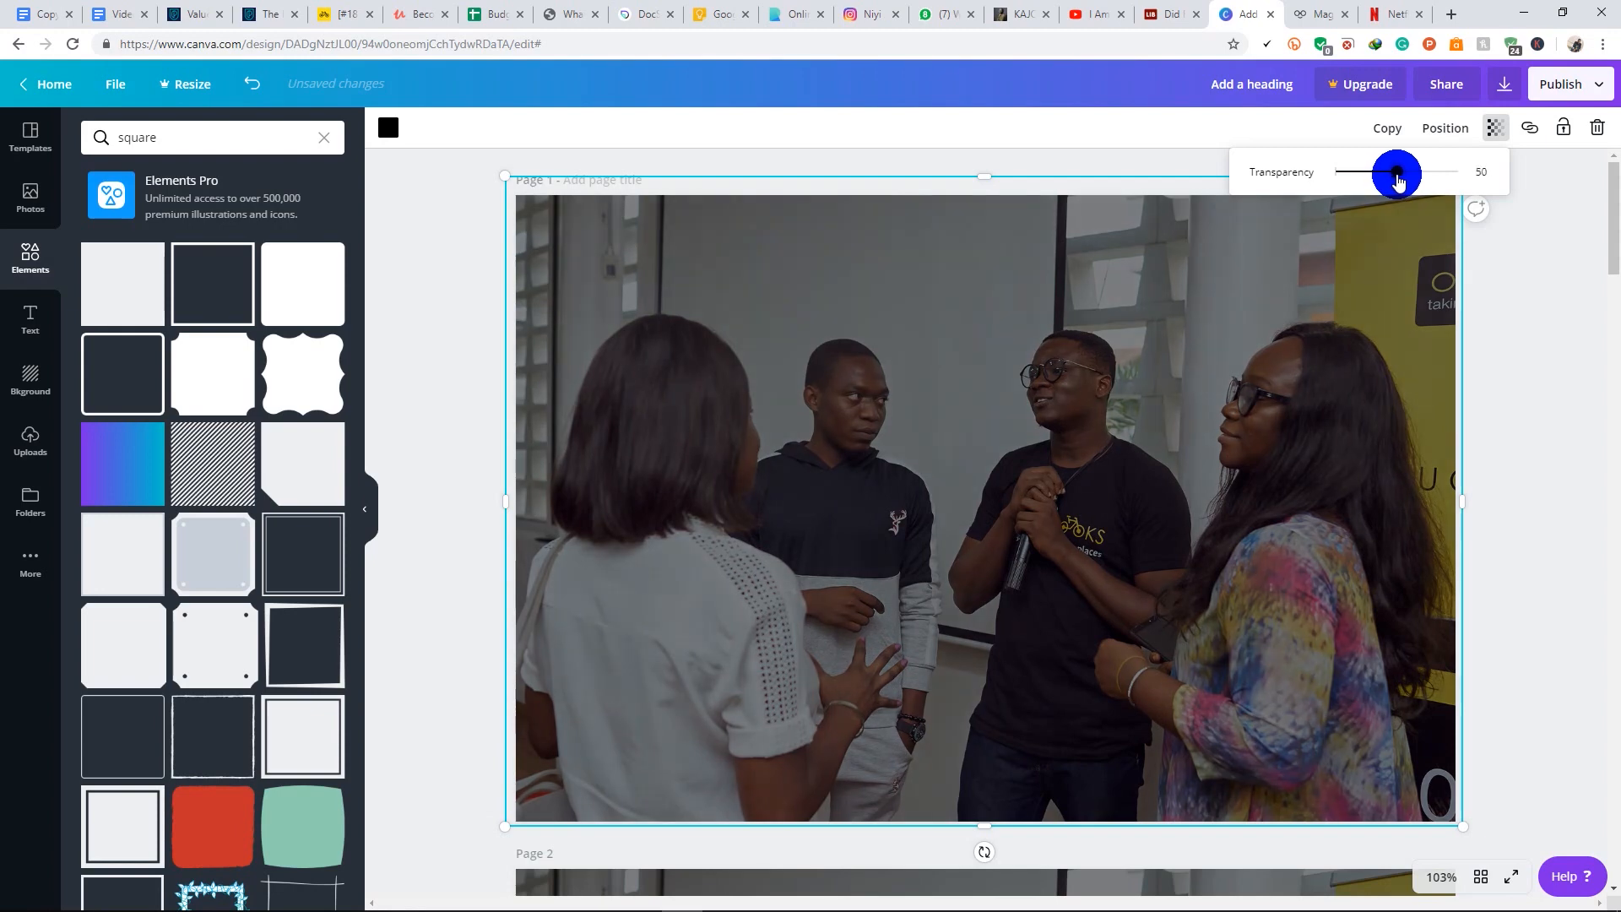
pyautogui.moveTo(1398, 174); pyautogui.dragTo(1392, 173)
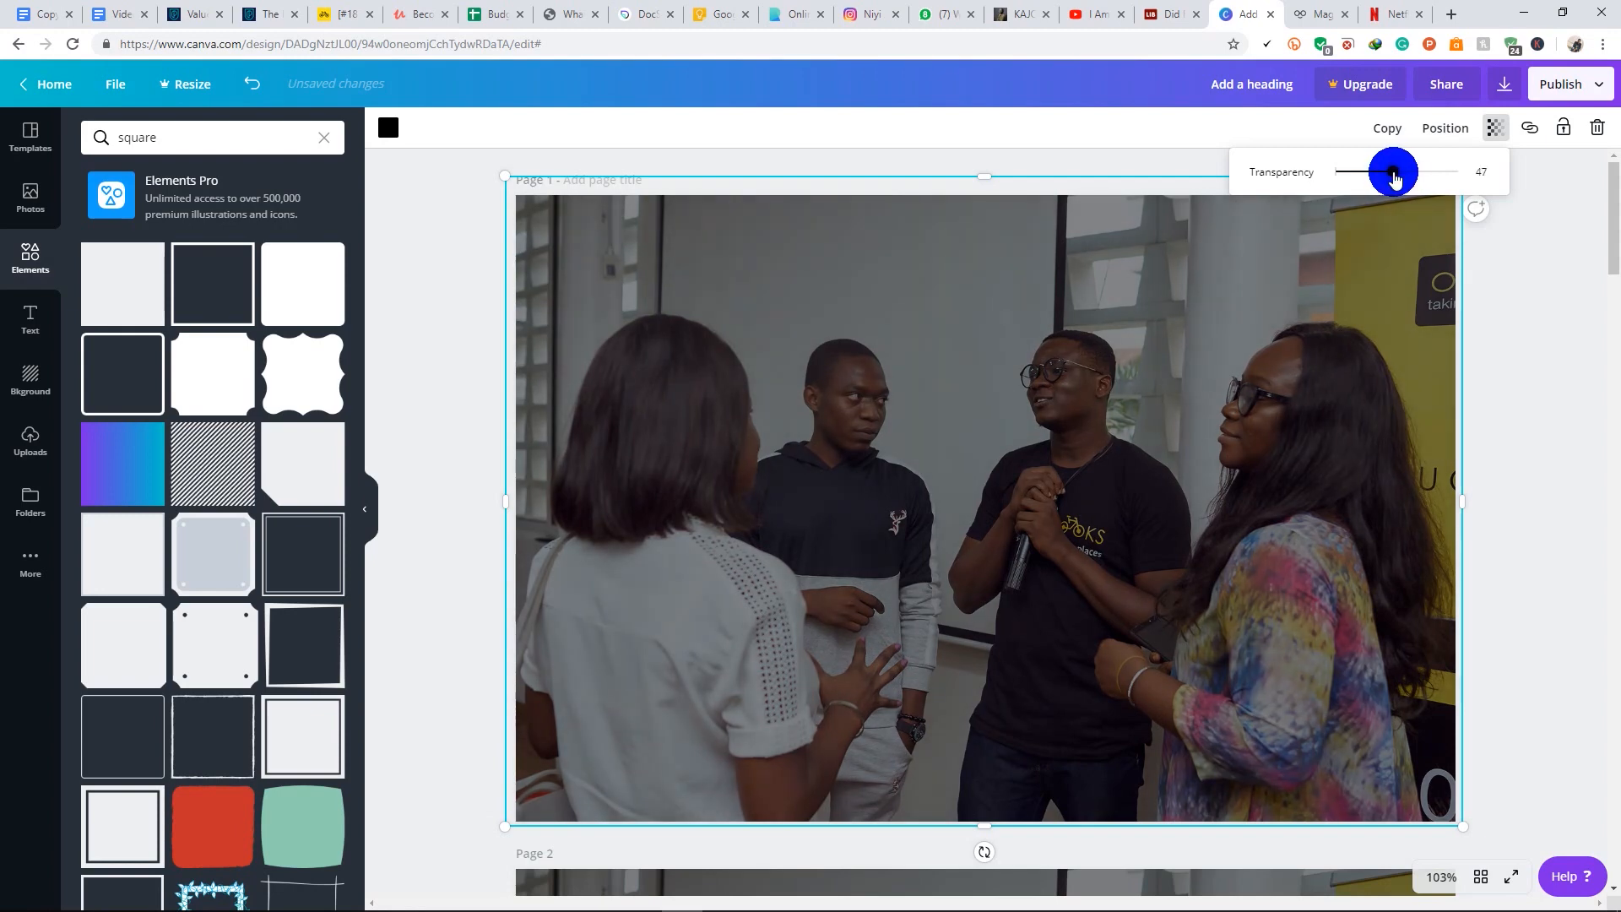
pyautogui.moveTo(1396, 171); pyautogui.dragTo(1383, 172)
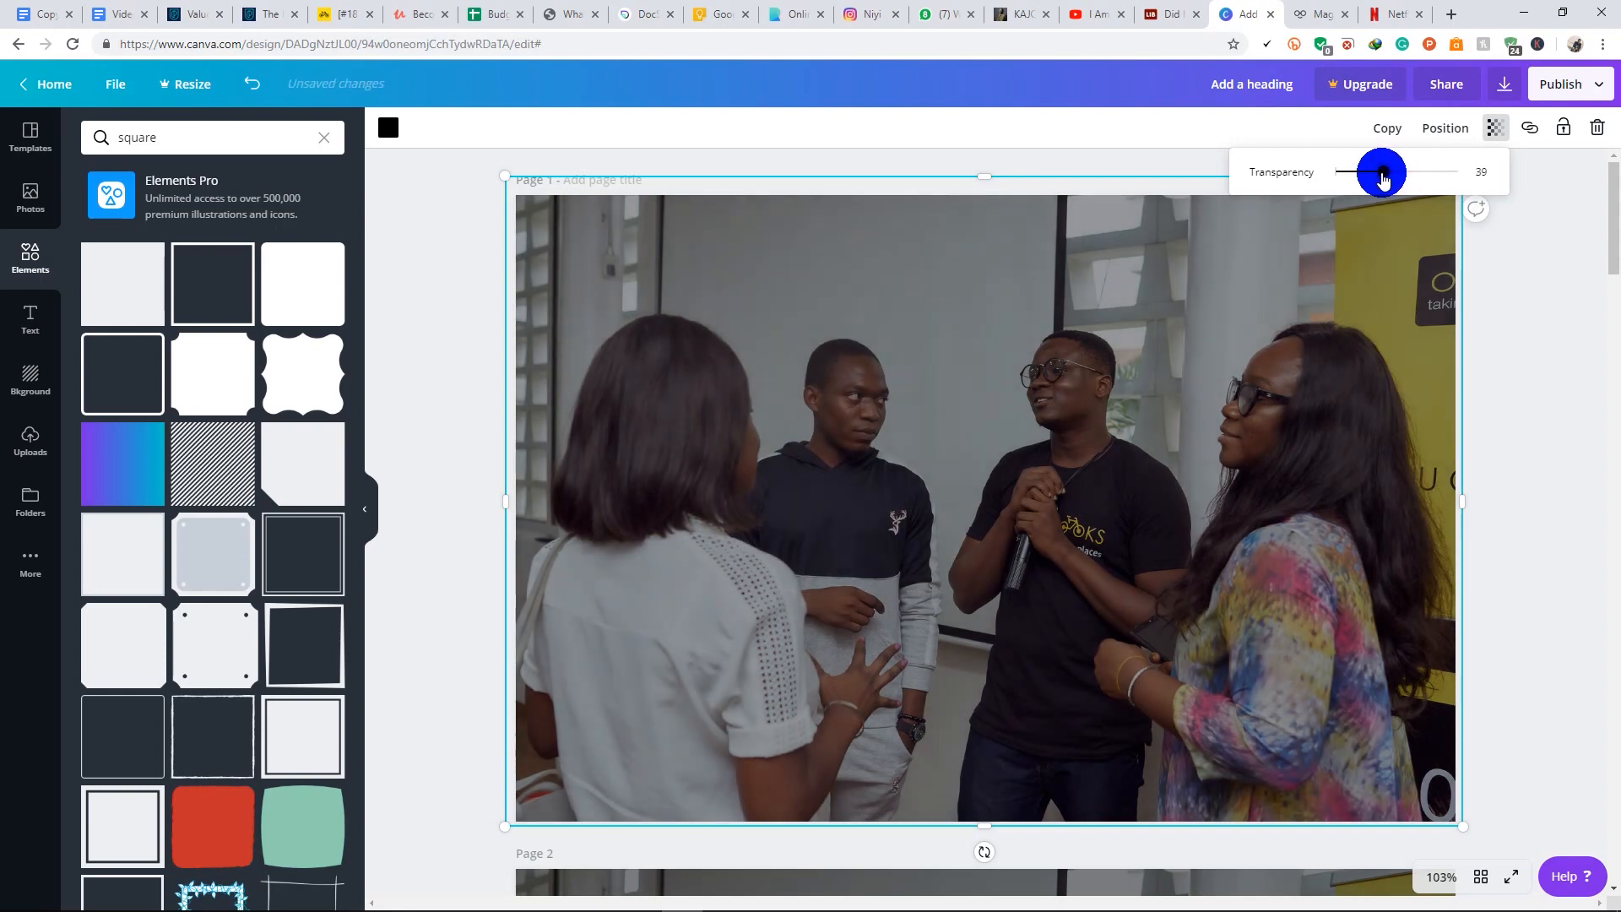
pyautogui.moveTo(1375, 172); pyautogui.dragTo(1395, 173)
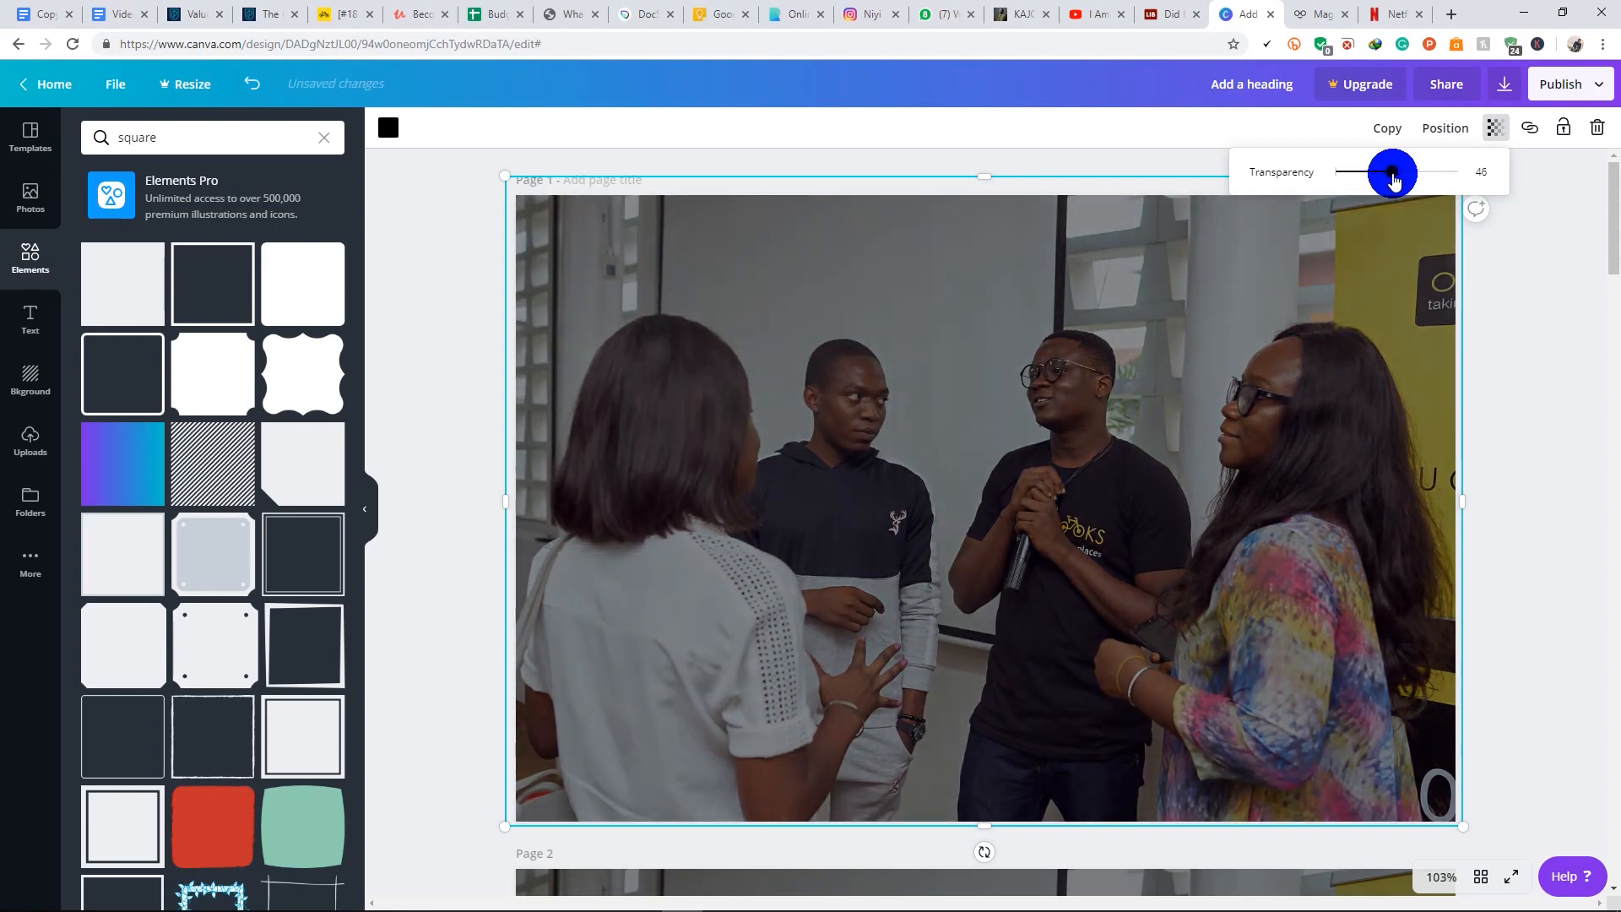
pyautogui.moveTo(1396, 171); pyautogui.dragTo(1390, 171)
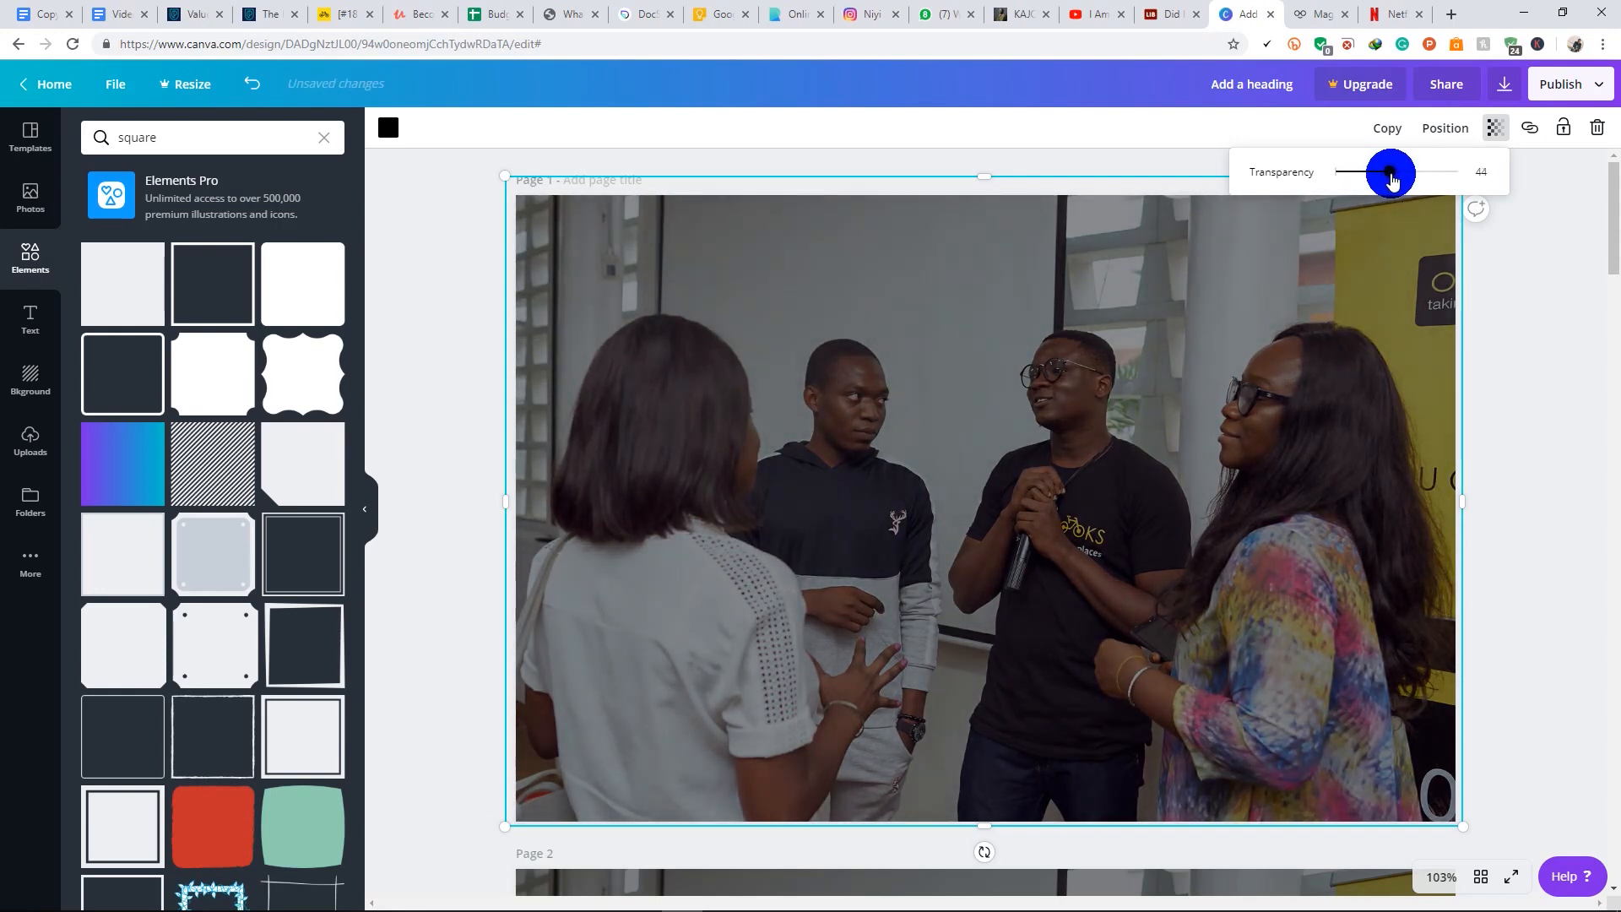
pyautogui.moveTo(1388, 172); pyautogui.dragTo(1392, 171)
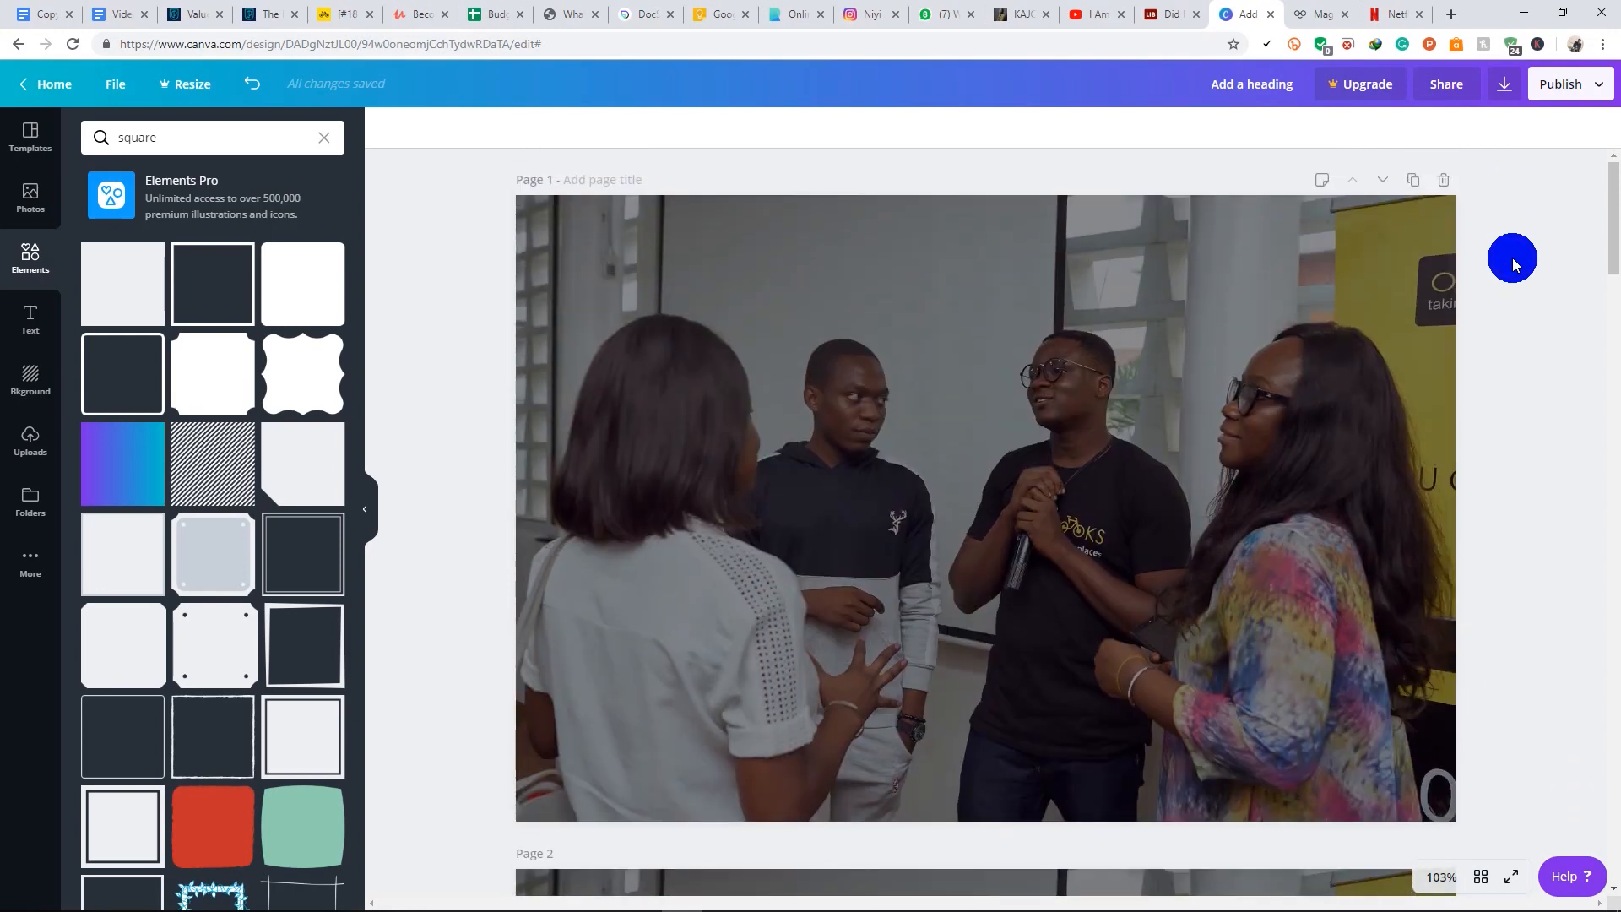
pyautogui.click(982, 506)
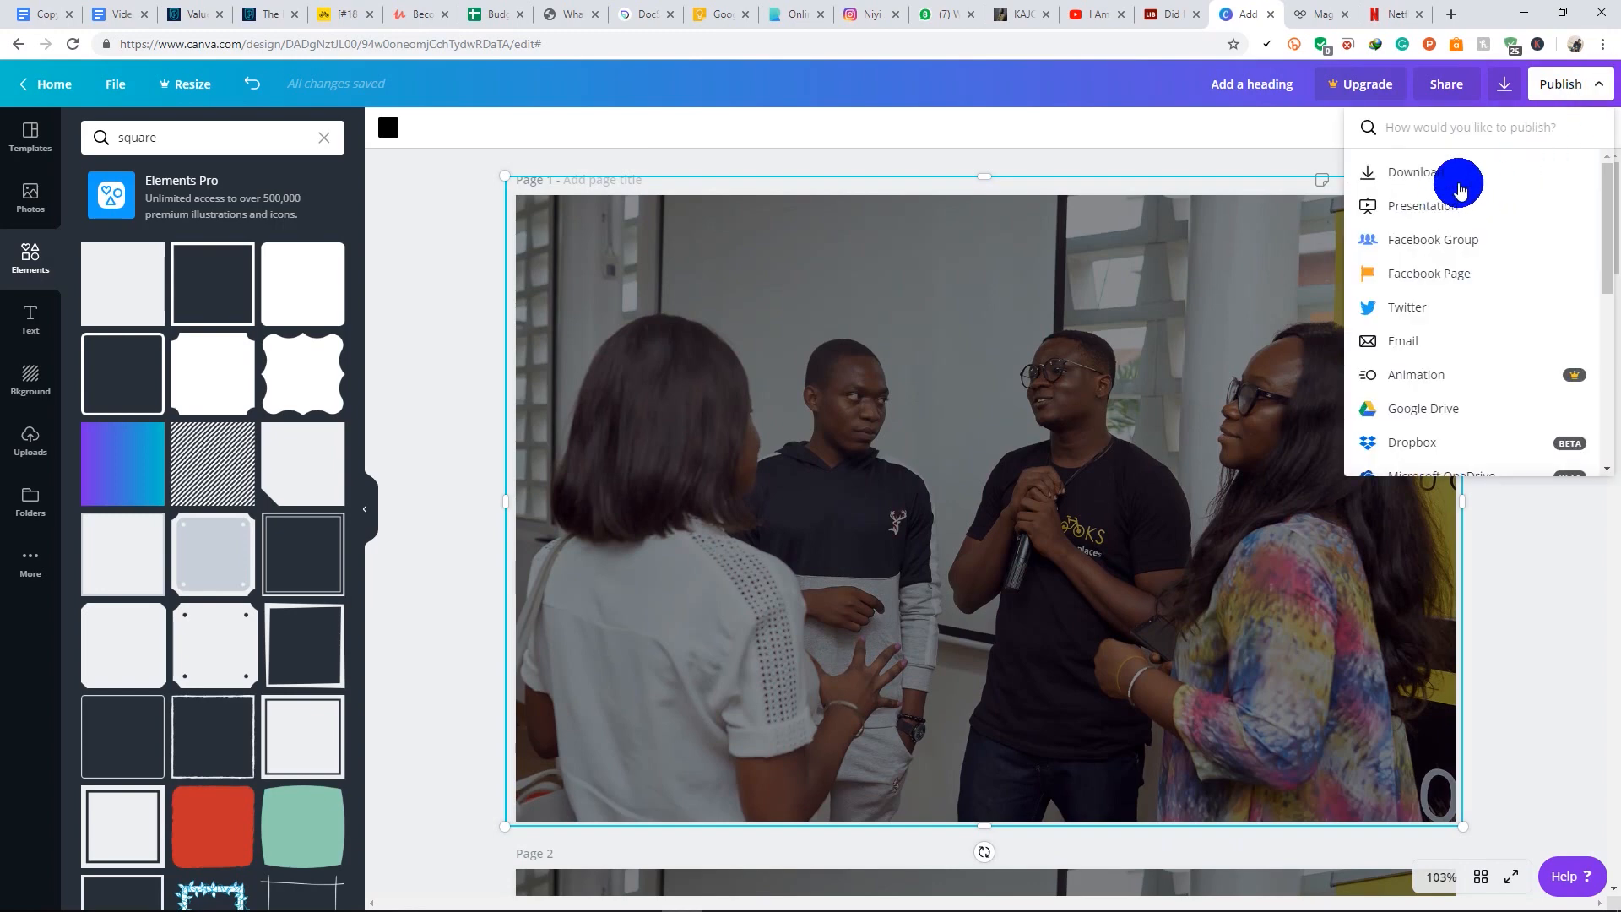
pyautogui.click(1412, 172)
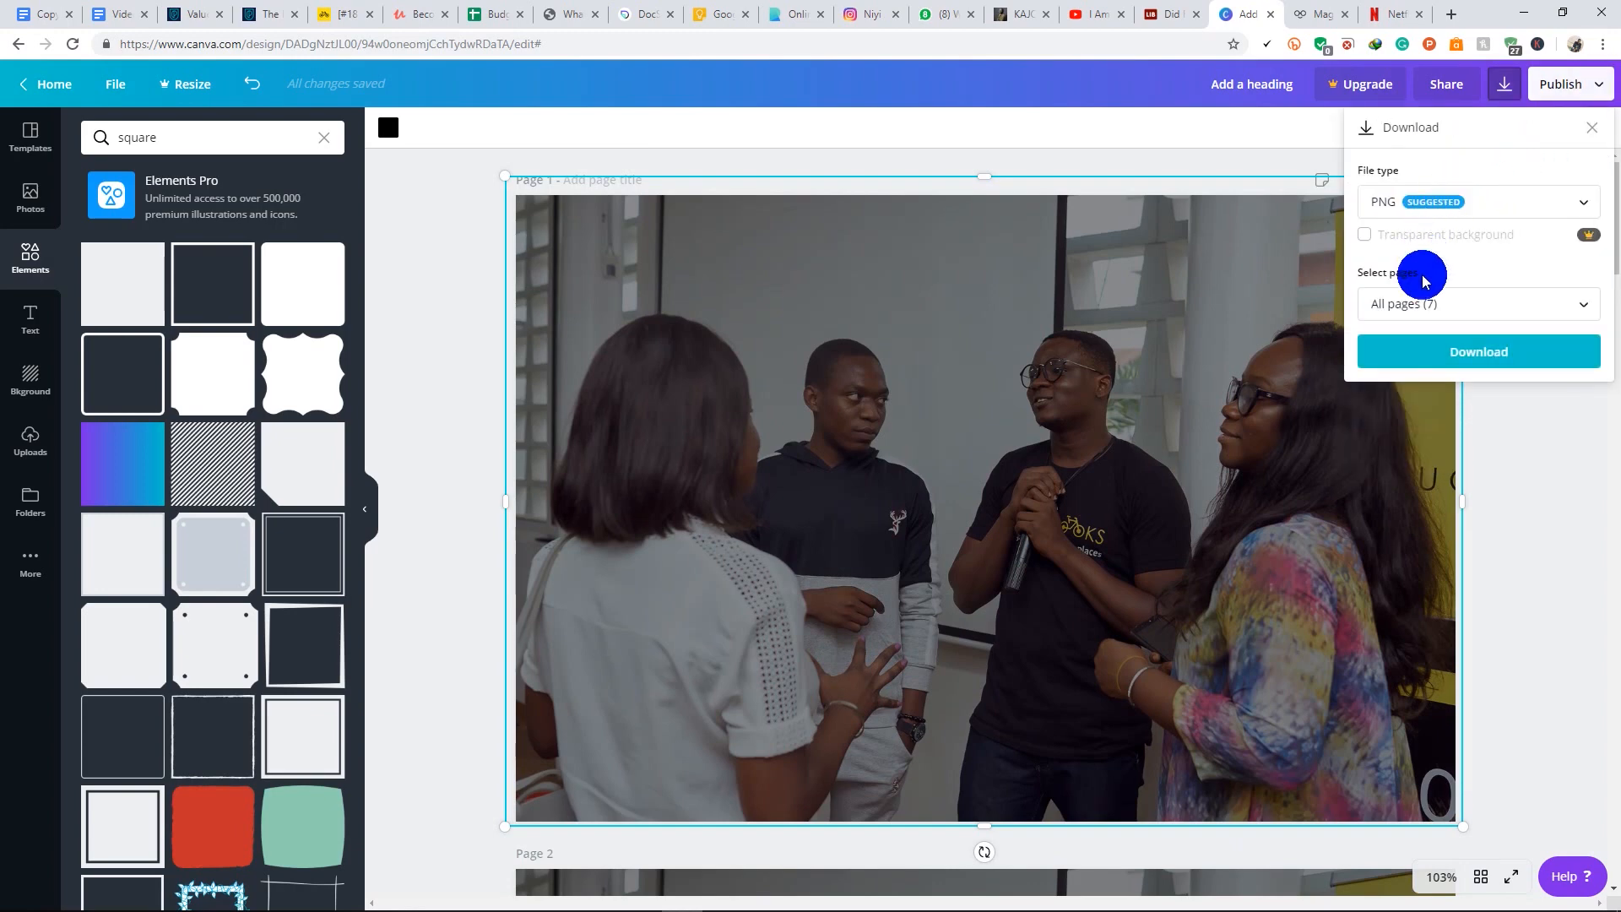
pyautogui.click(1477, 303)
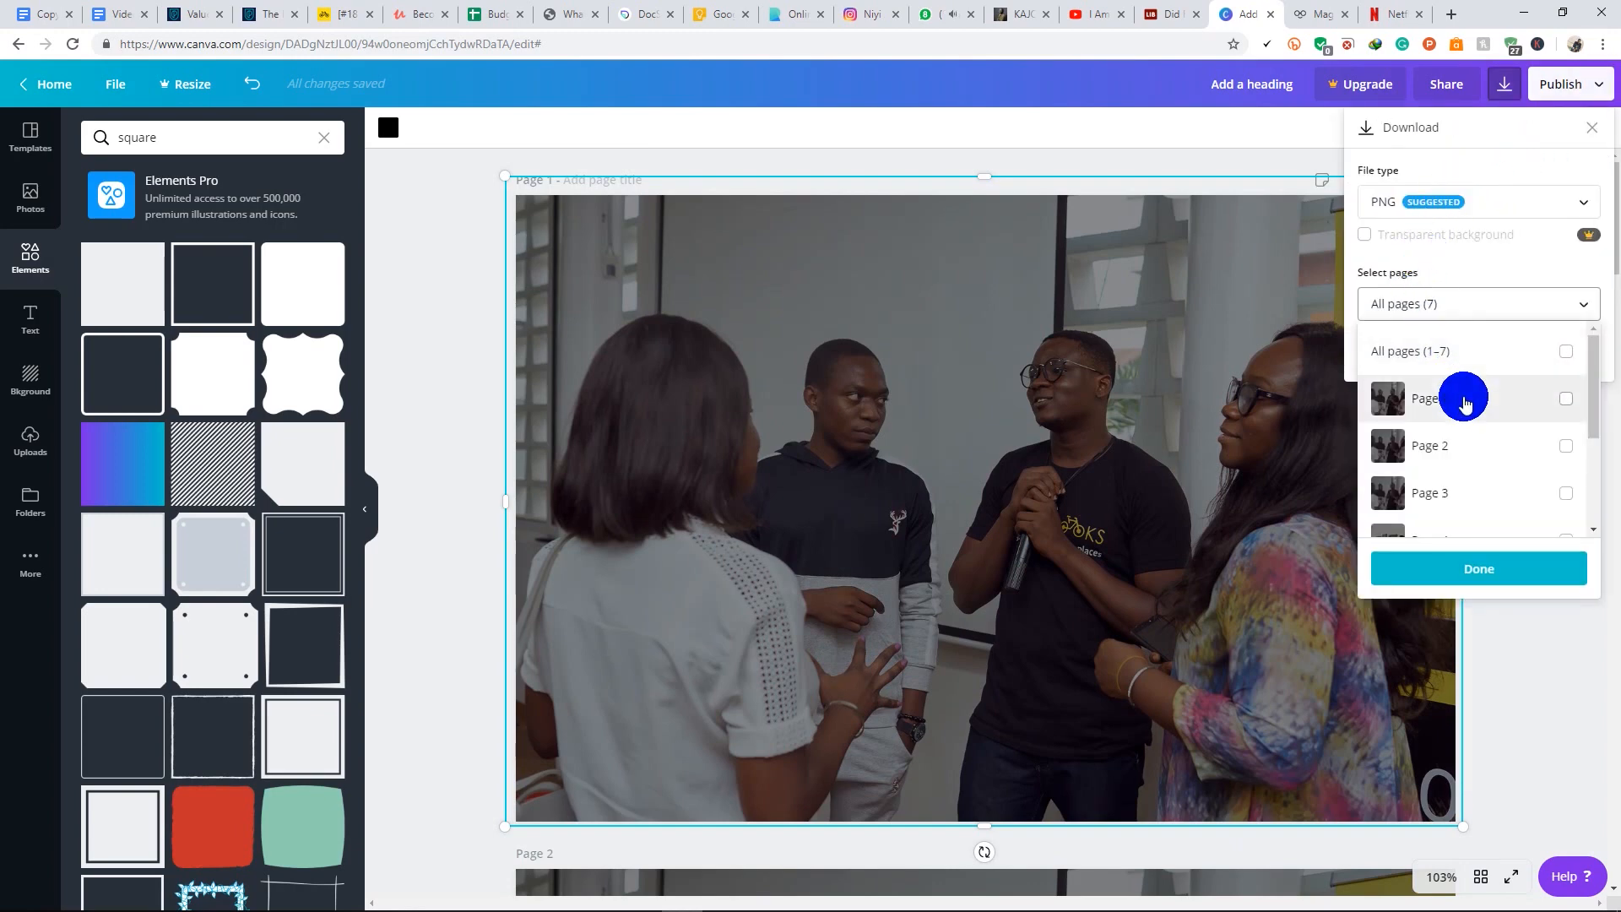
pyautogui.click(1565, 398)
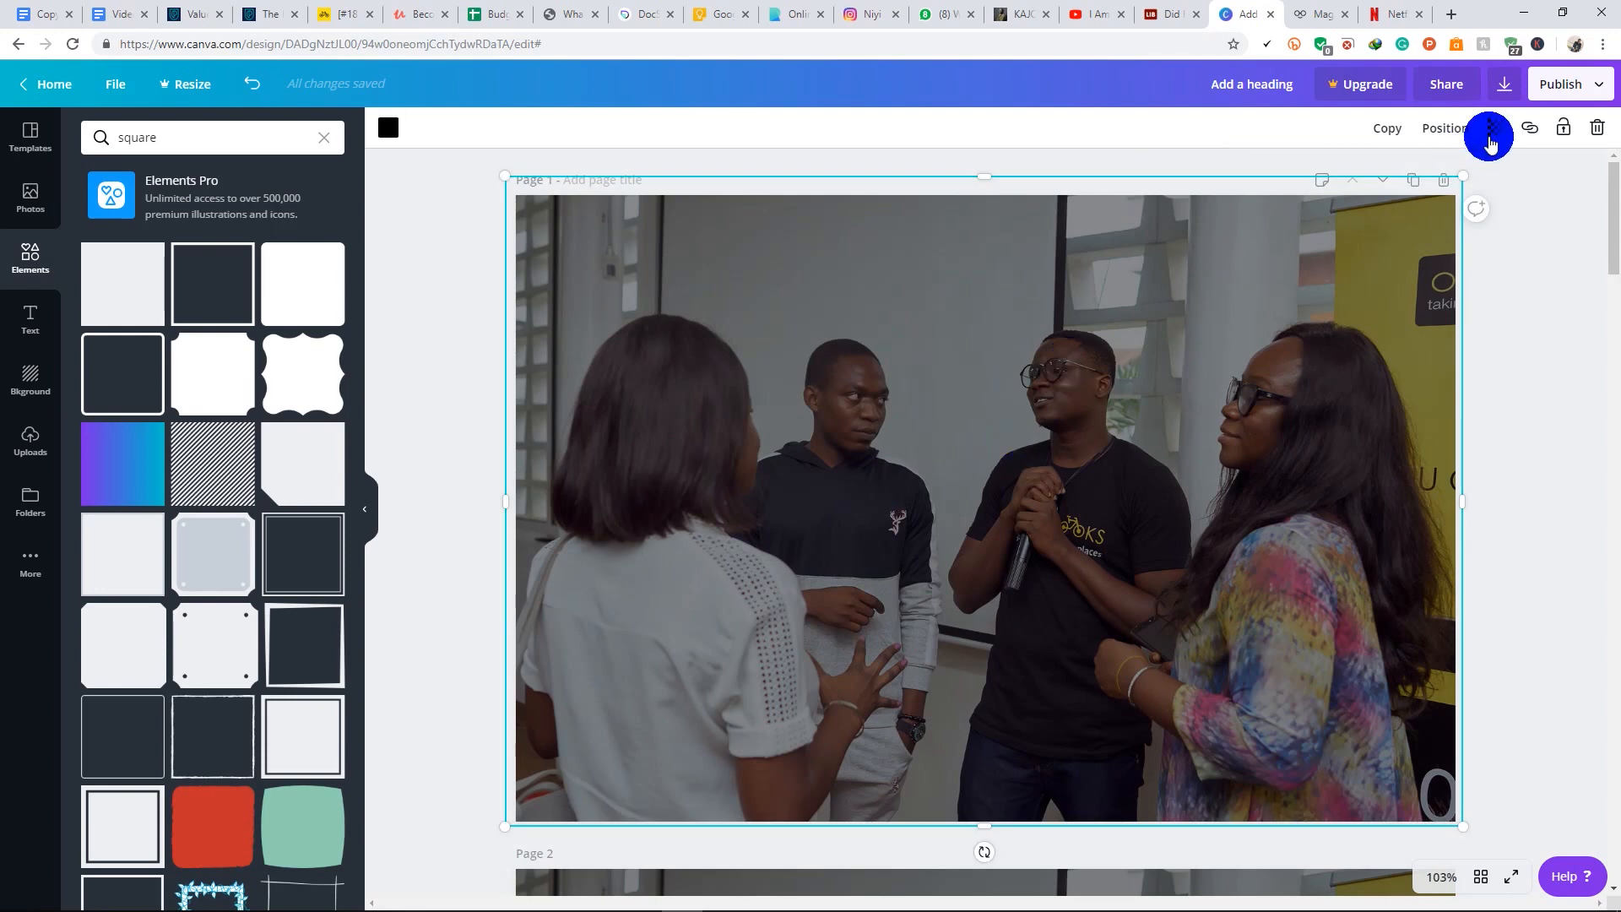
# Raise the overlay's transparency to about 71, then bring up the Text panel
pyautogui.click(1489, 128)
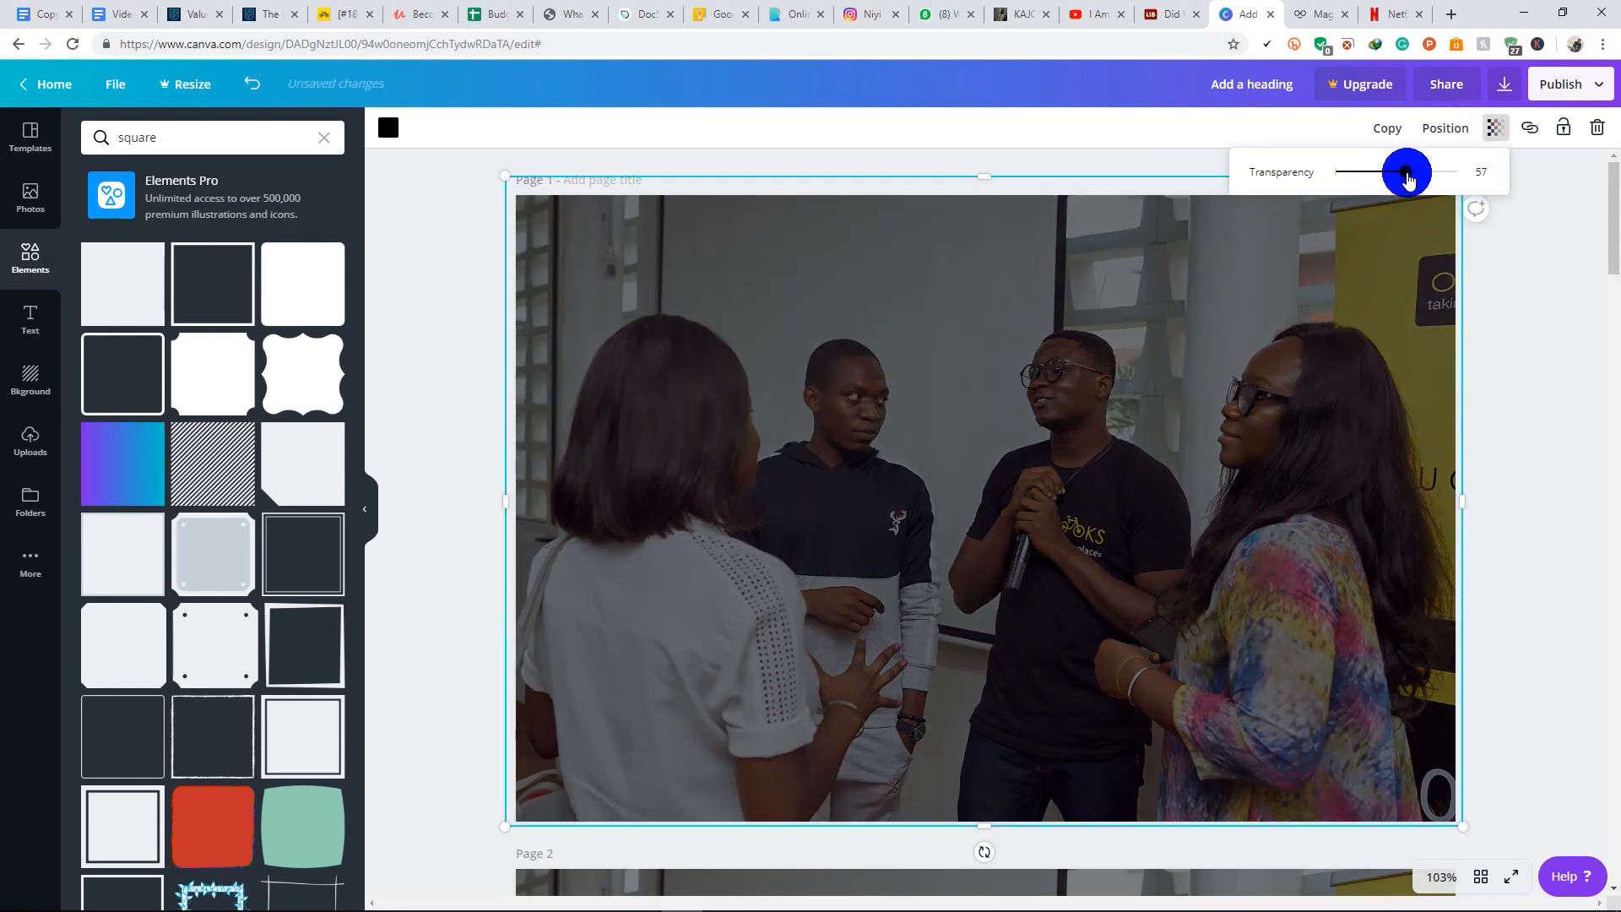
pyautogui.moveTo(1405, 171); pyautogui.dragTo(1426, 171)
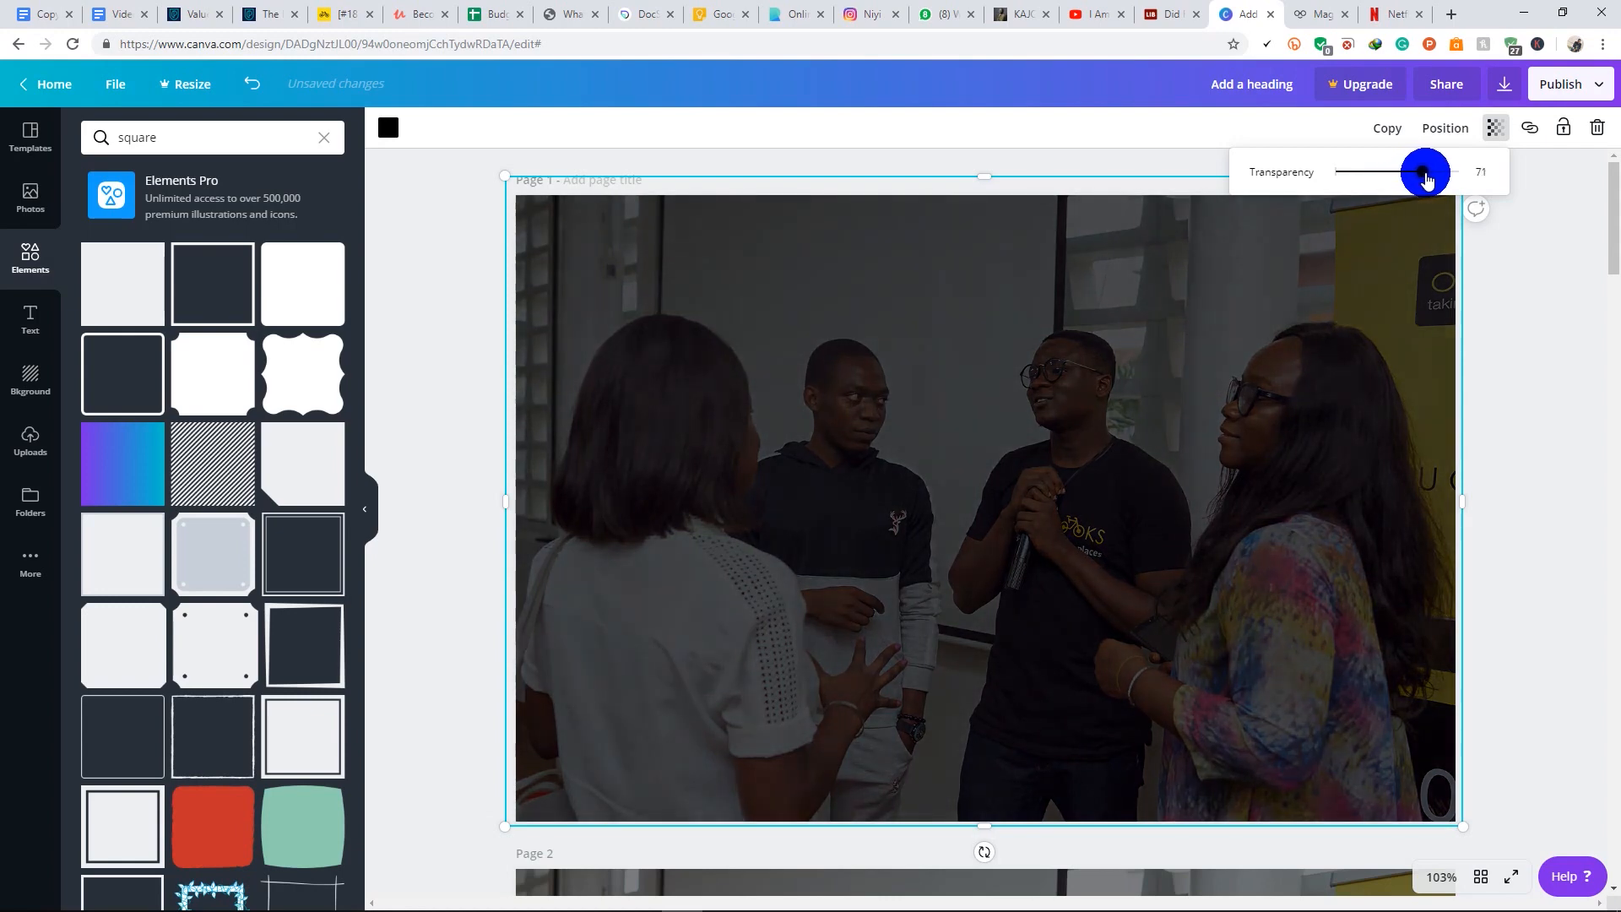
pyautogui.moveTo(1426, 171); pyautogui.dragTo(1424, 171)
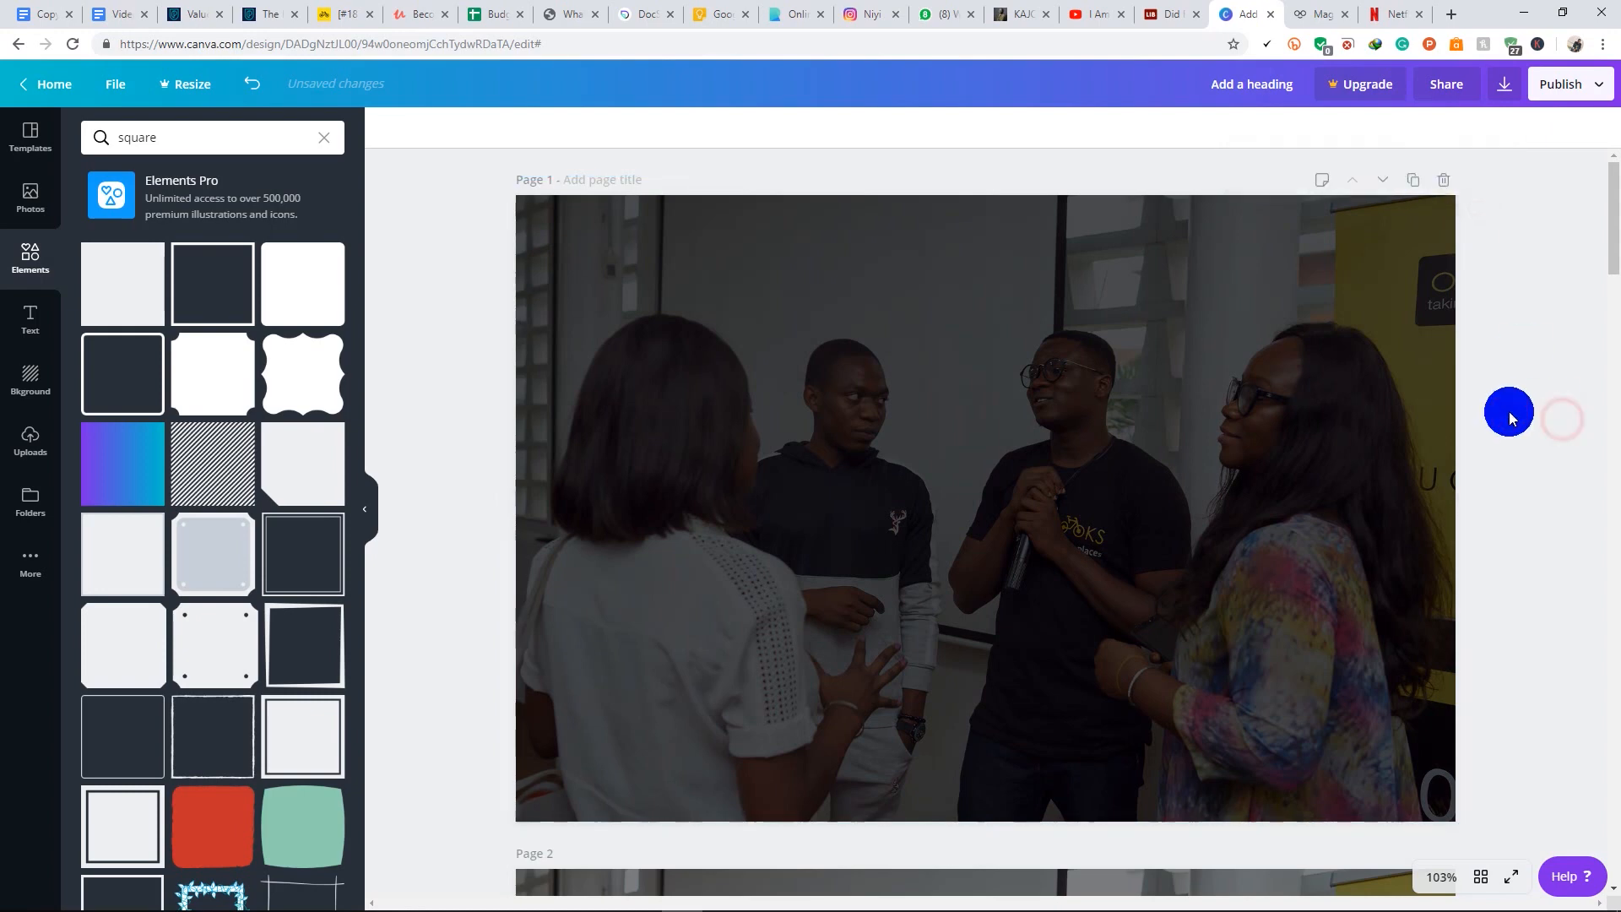
pyautogui.click(30, 318)
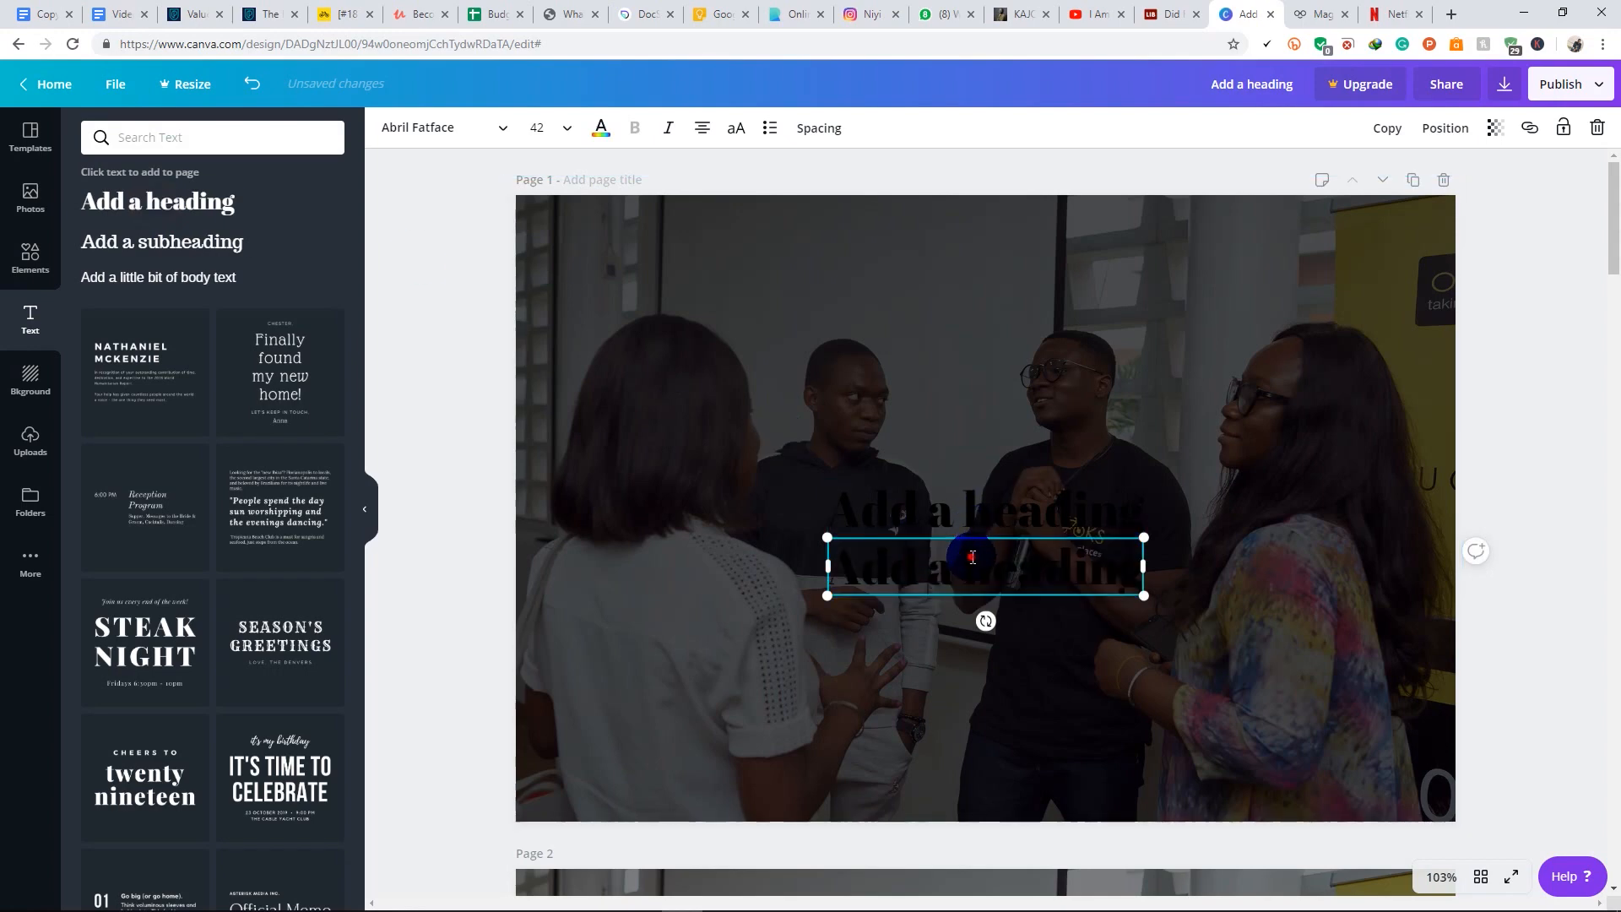
# Position the heading text boxes over the photo and make the heading white
pyautogui.moveTo(983, 565); pyautogui.dragTo(982, 507)
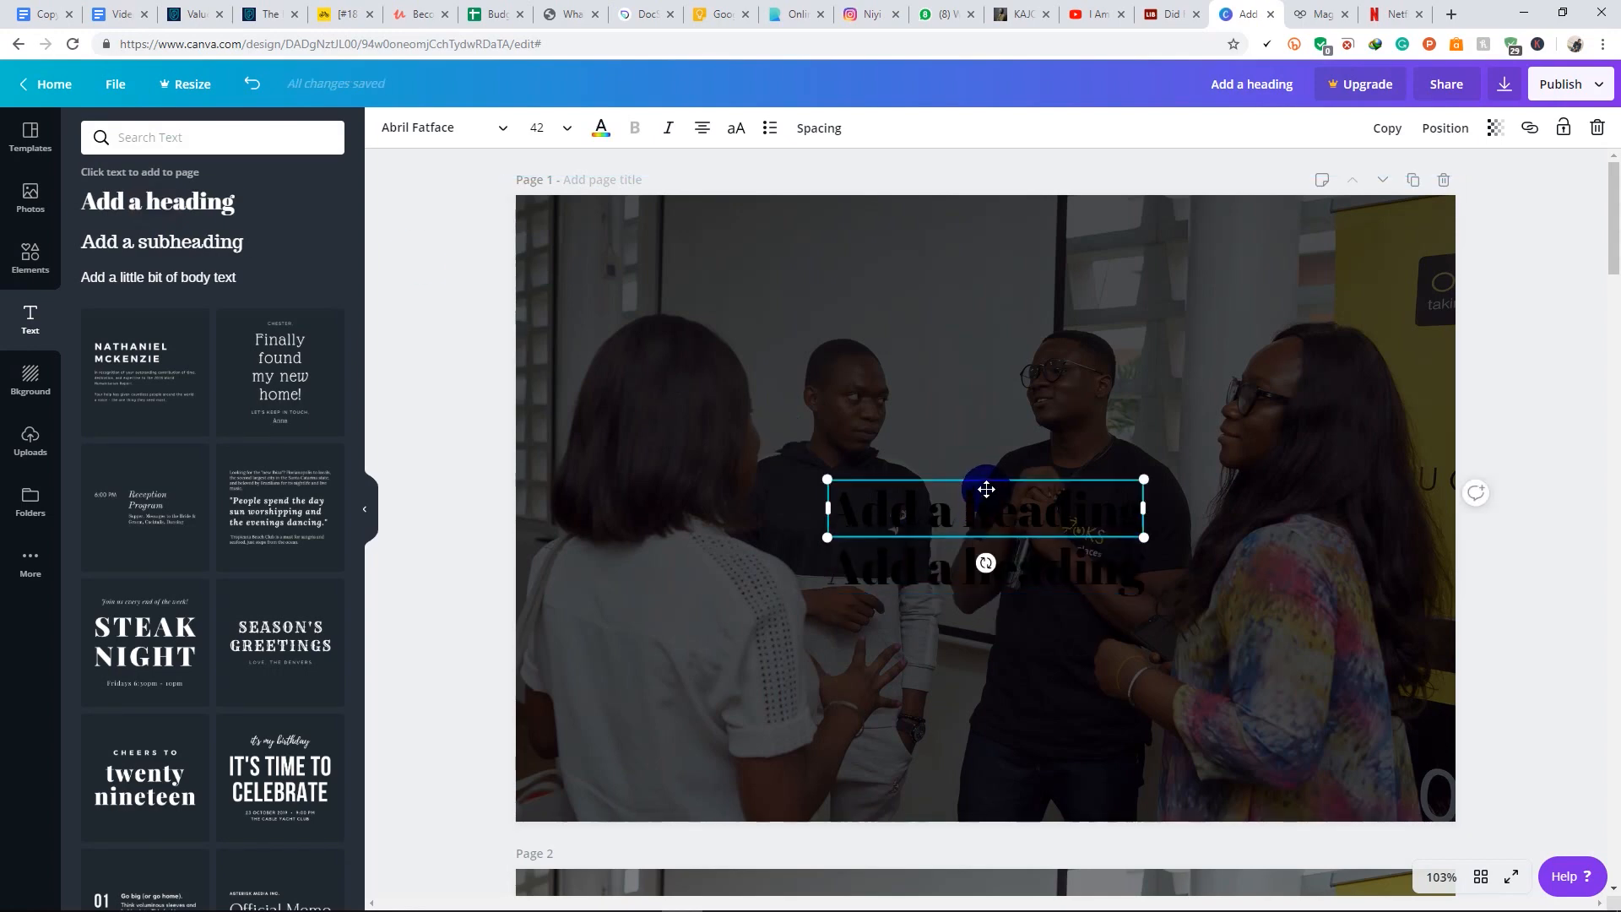
pyautogui.moveTo(985, 506); pyautogui.dragTo(984, 570)
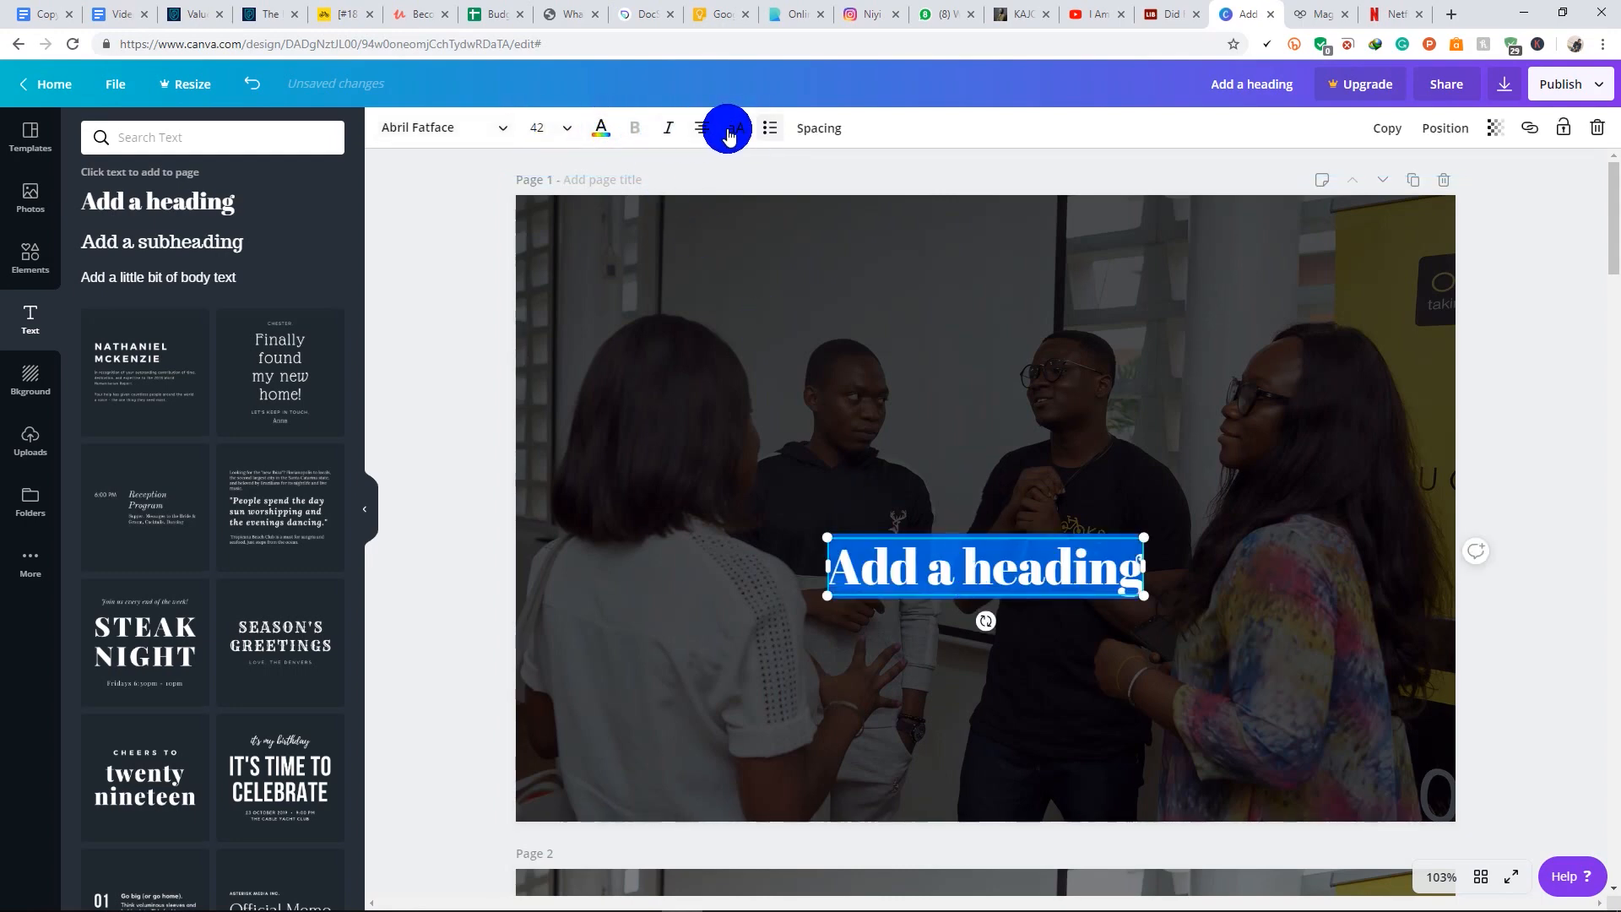
pyautogui.click(600, 127)
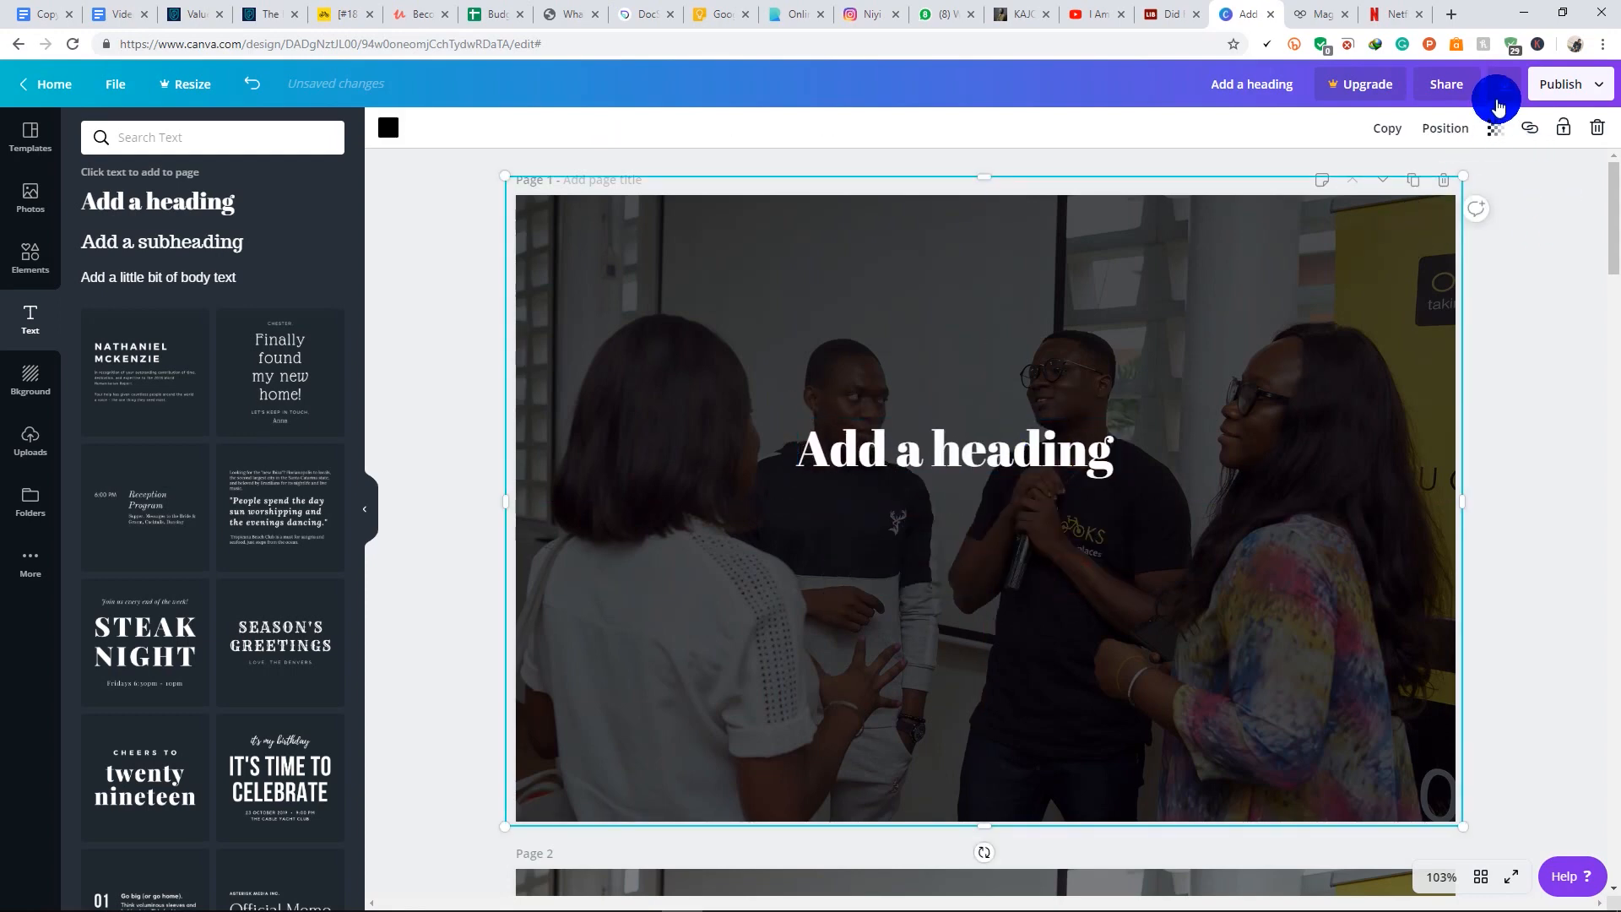
# Briefly lighten the overlay, move the heading higher to centre, then restore transparency to about 68
pyautogui.click(1495, 128)
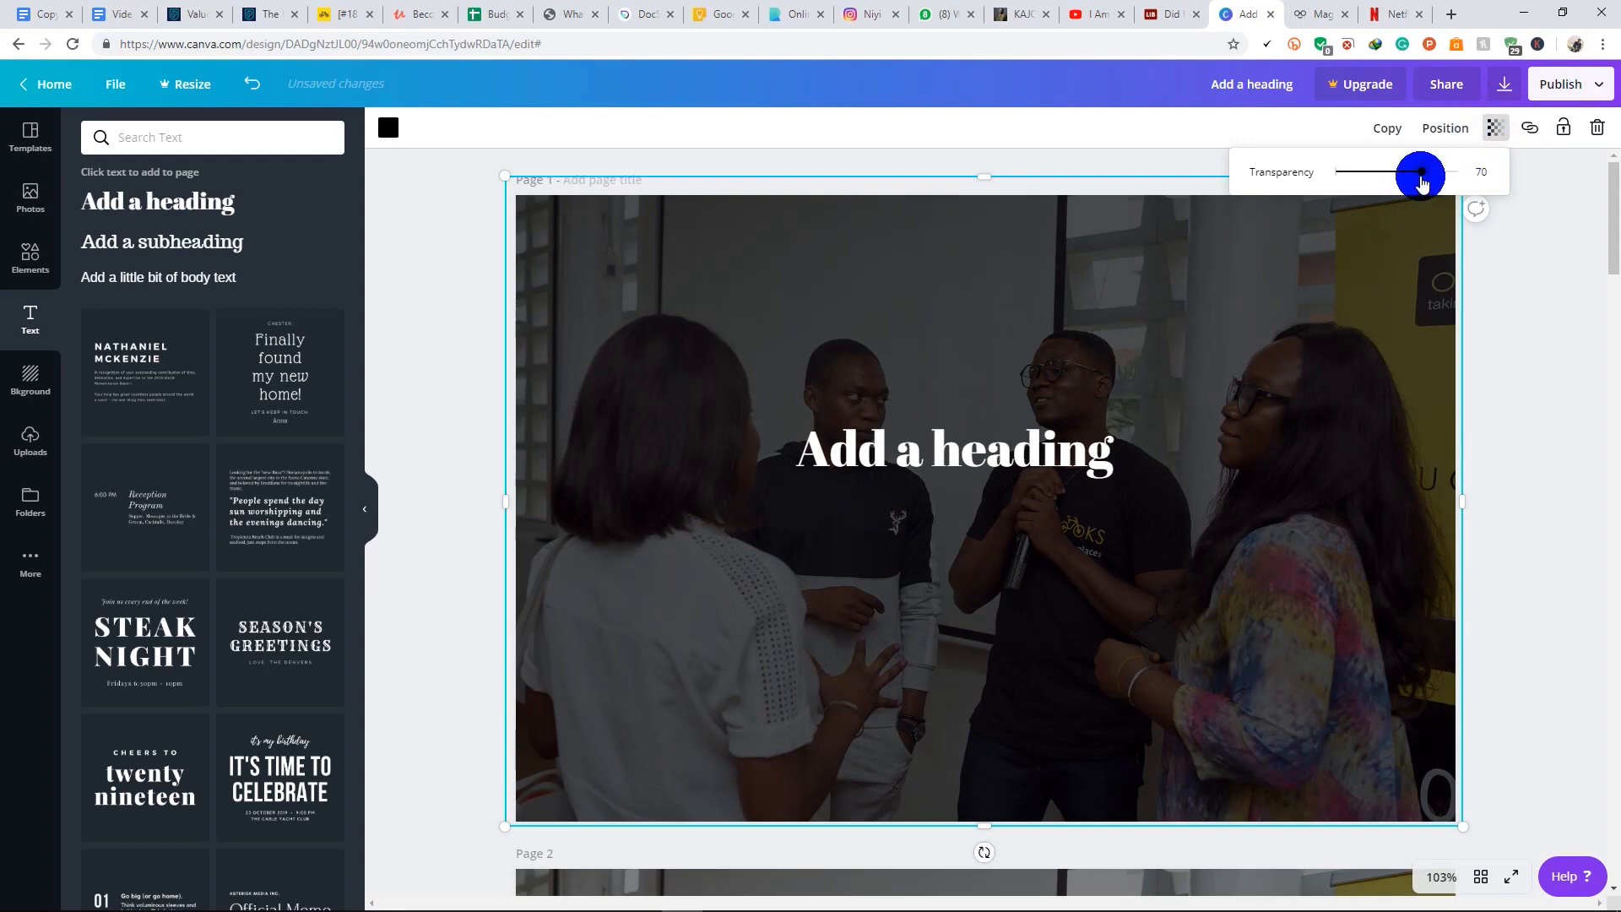
pyautogui.moveTo(1422, 174); pyautogui.dragTo(1332, 175)
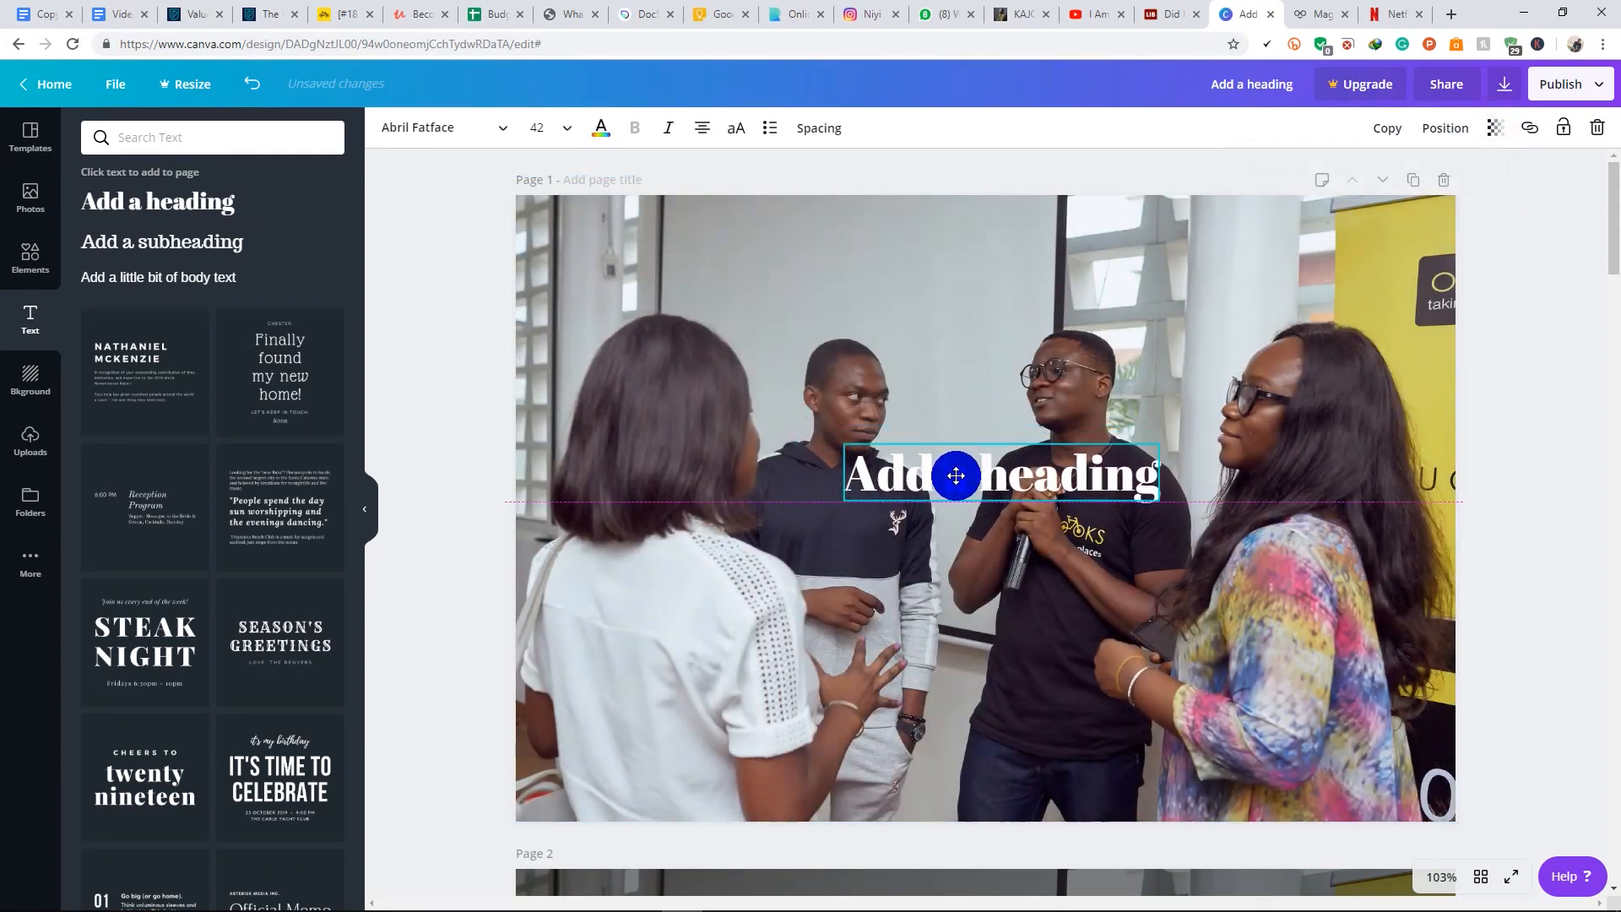
pyautogui.moveTo(955, 475); pyautogui.dragTo(940, 493)
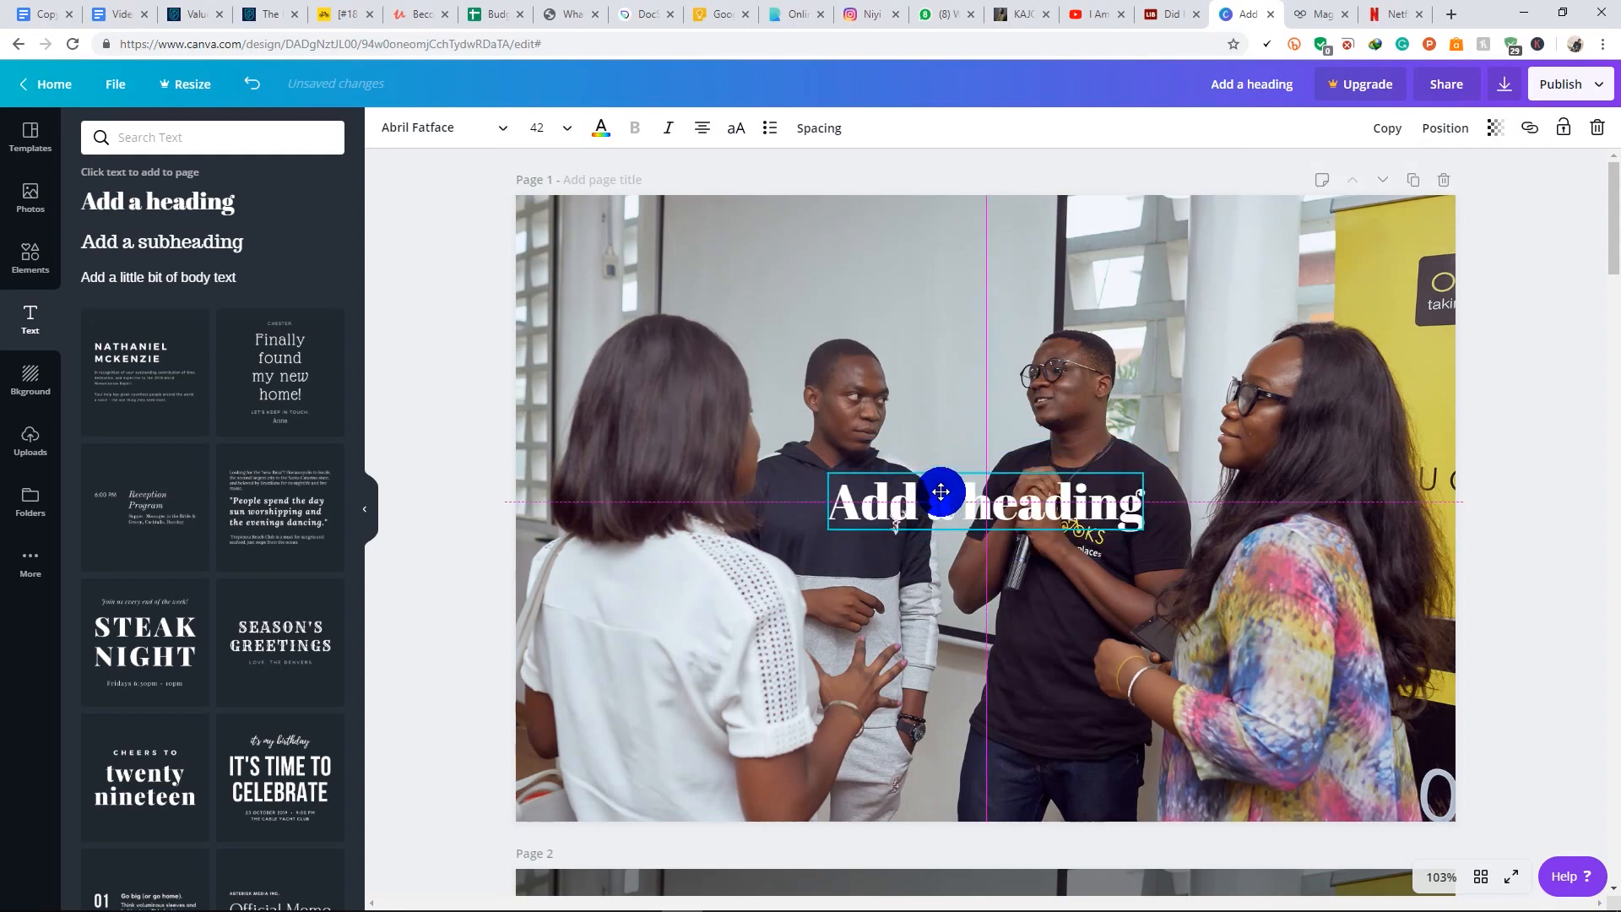
pyautogui.moveTo(941, 502); pyautogui.dragTo(935, 363)
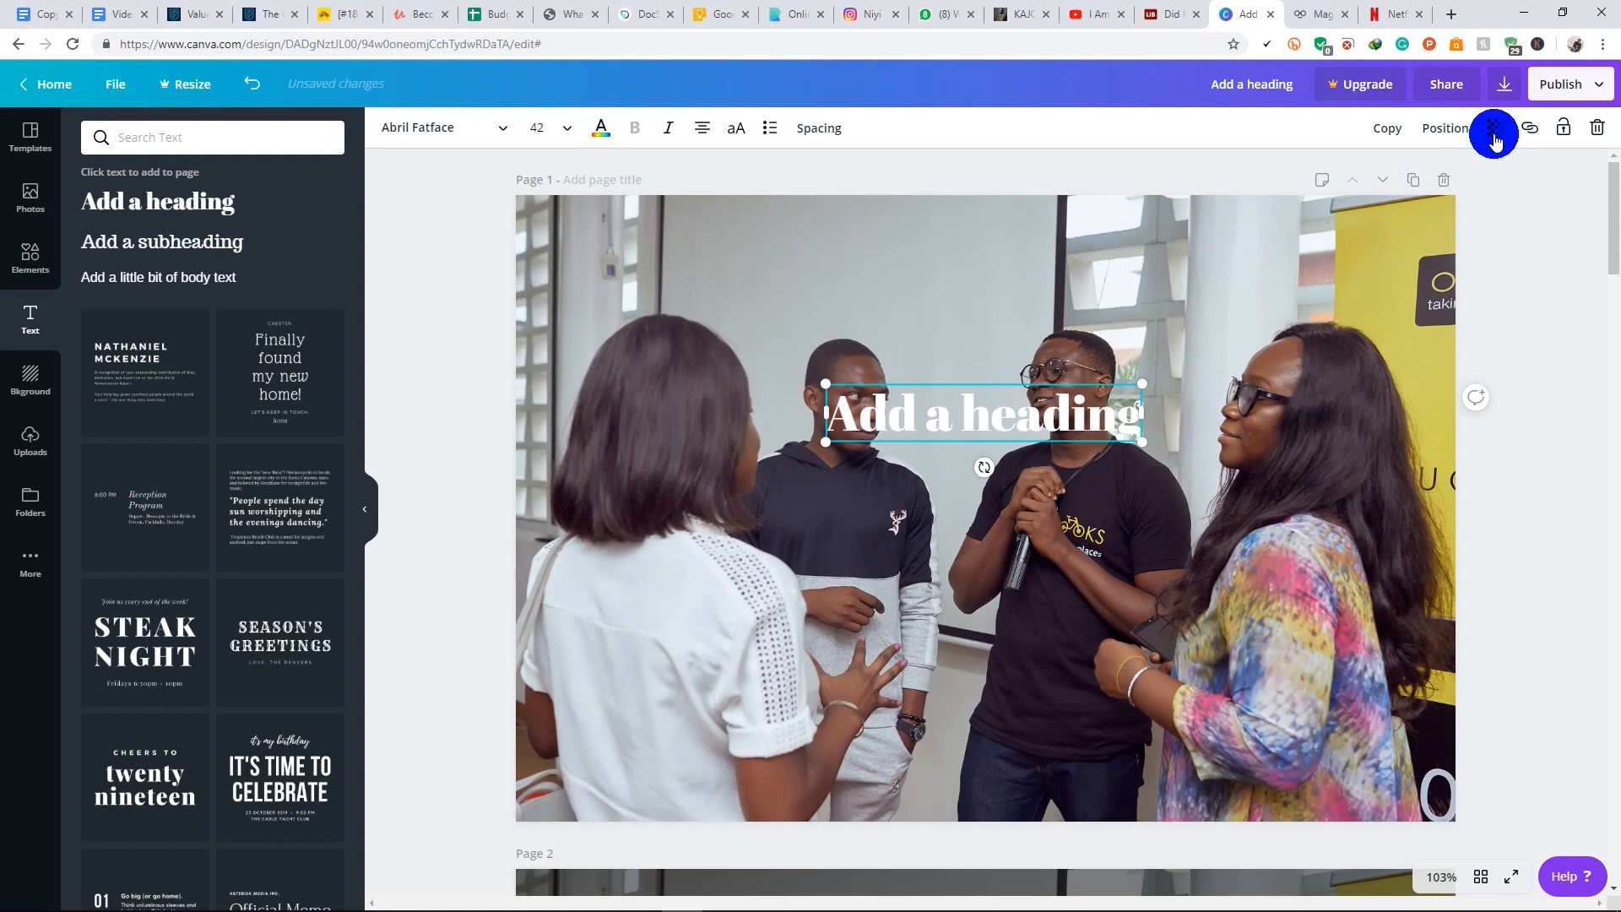
pyautogui.click(1493, 133)
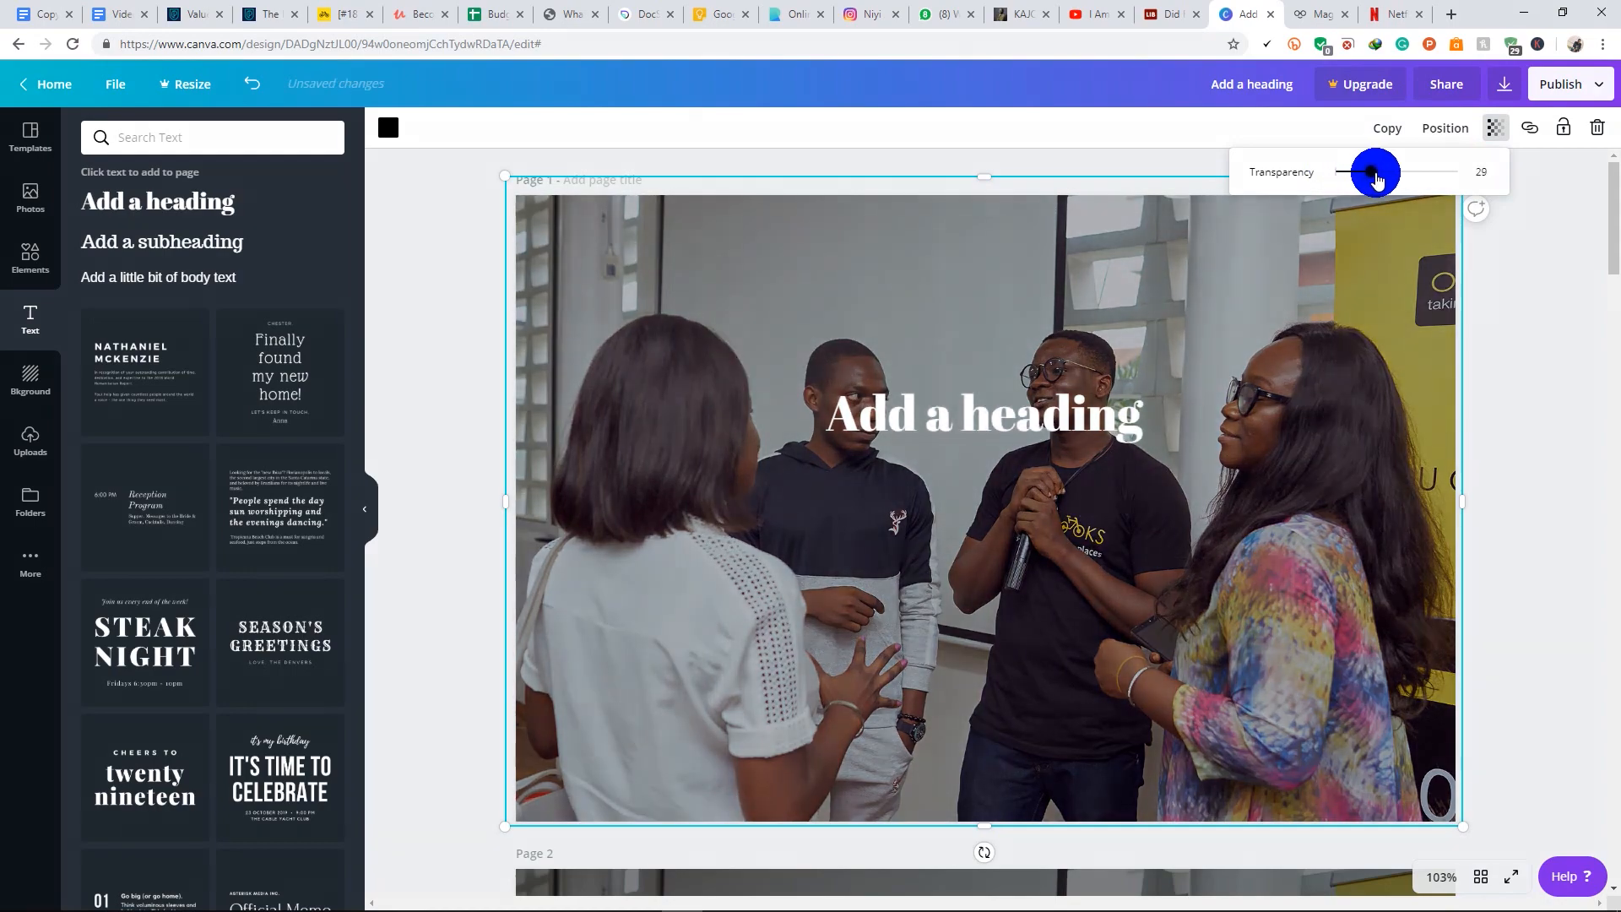
pyautogui.moveTo(1374, 172); pyautogui.dragTo(1419, 171)
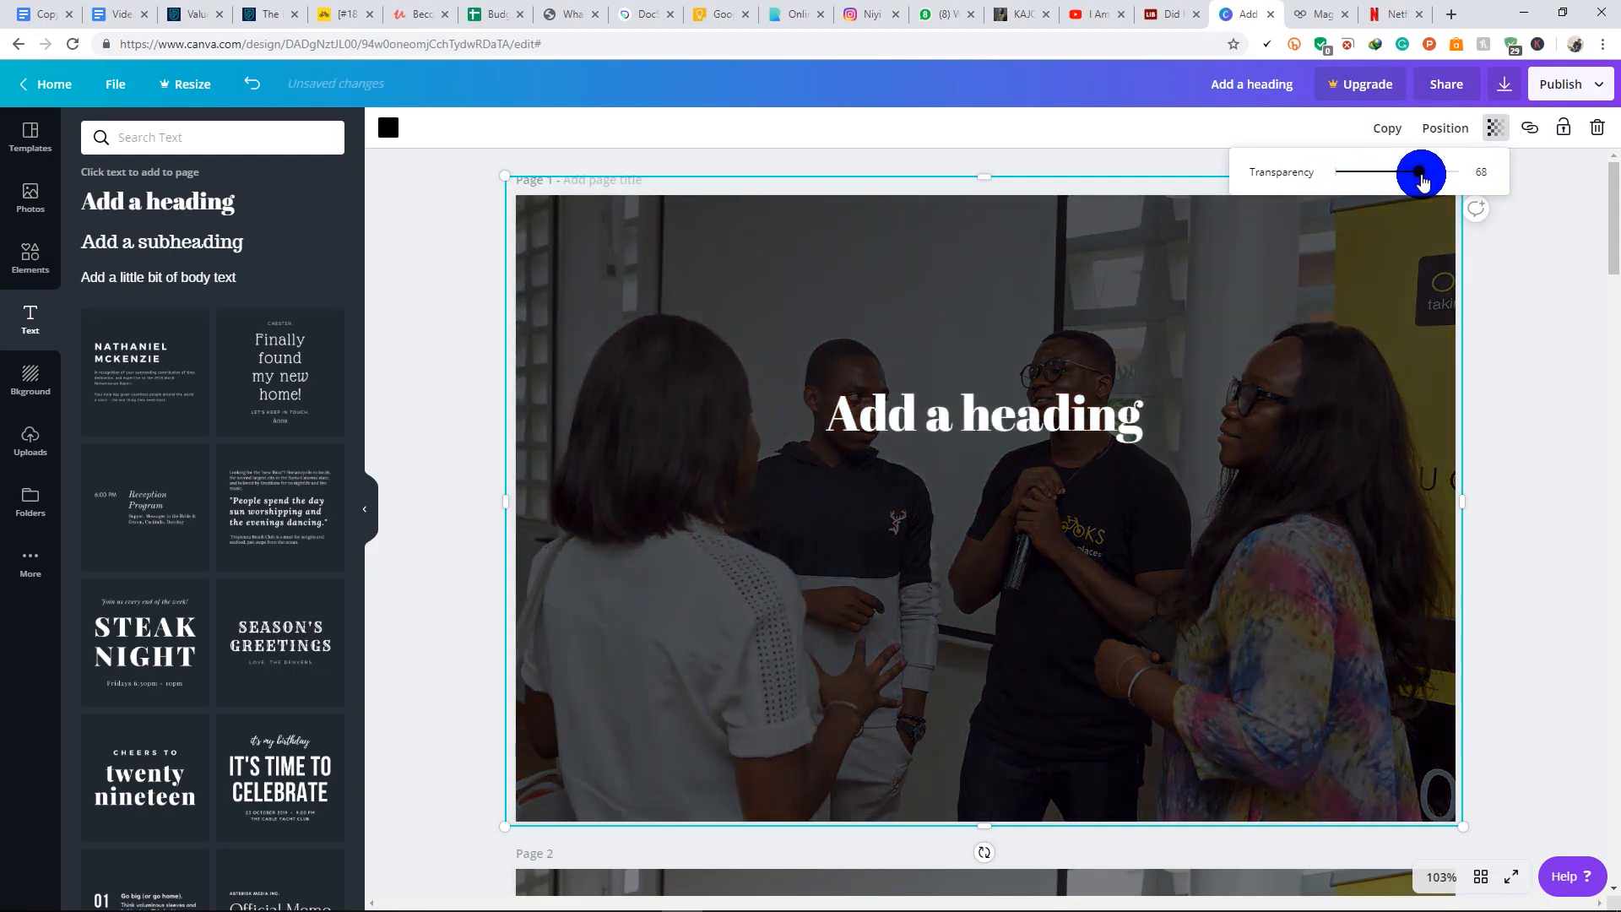